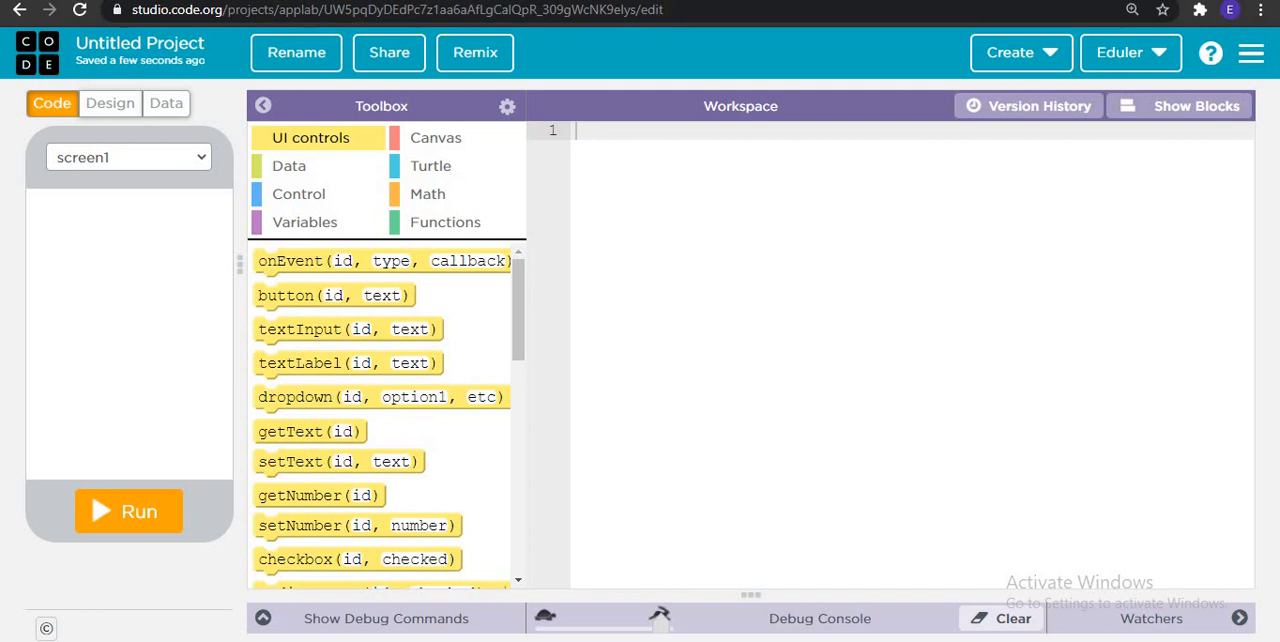
# Step: Switch the new App Lab project into Design mode showing screen1's properties
pyautogui.click(108, 104)
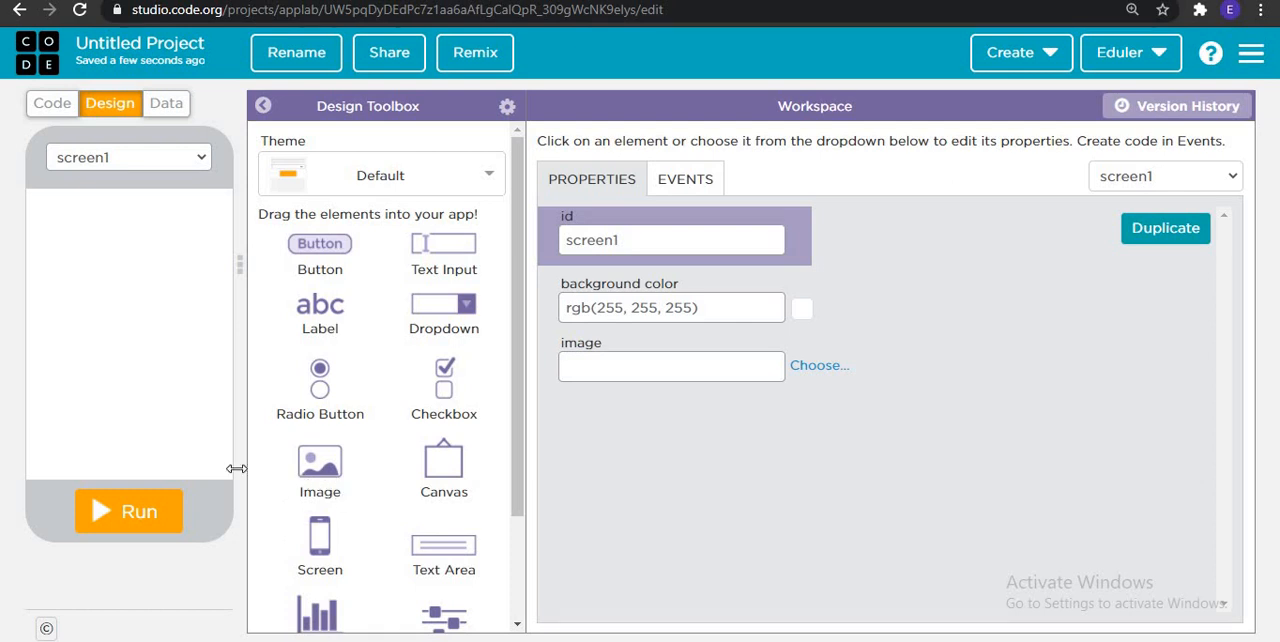
# Step: Add an image element to screen1 and start renaming the project, fixing stray characters
pyautogui.moveTo(320, 468); pyautogui.dragTo(160, 304)
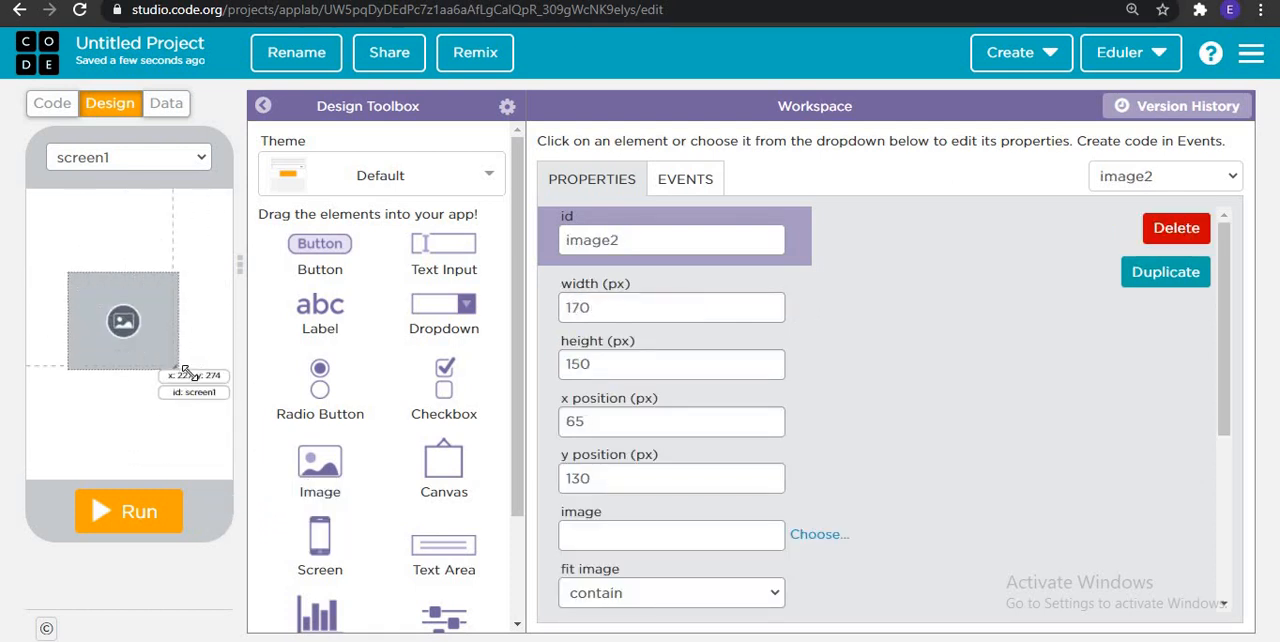
pyautogui.click(296, 52)
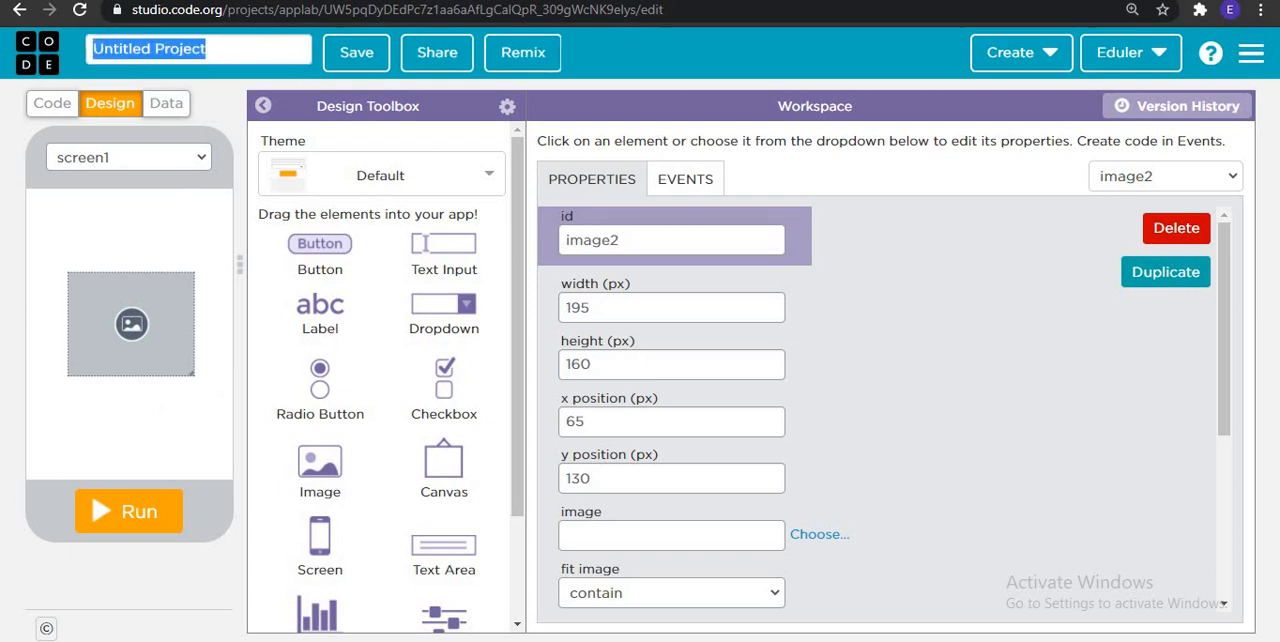
pyautogui.write('Youtube c')
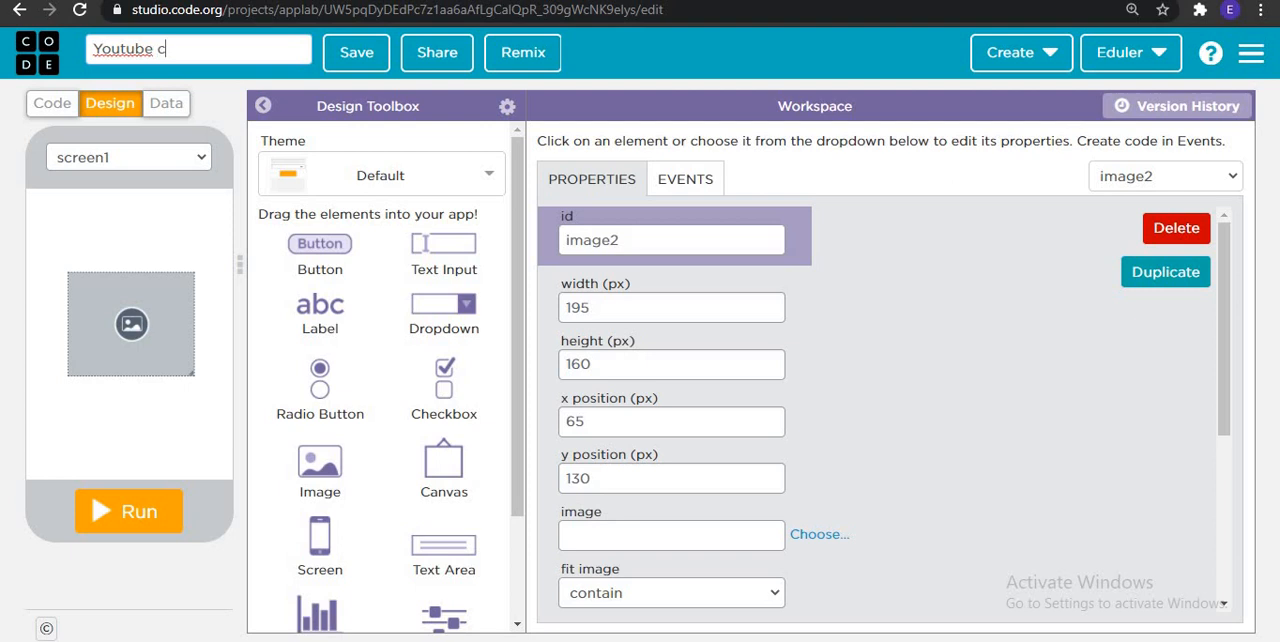
pyautogui.write(']]]')
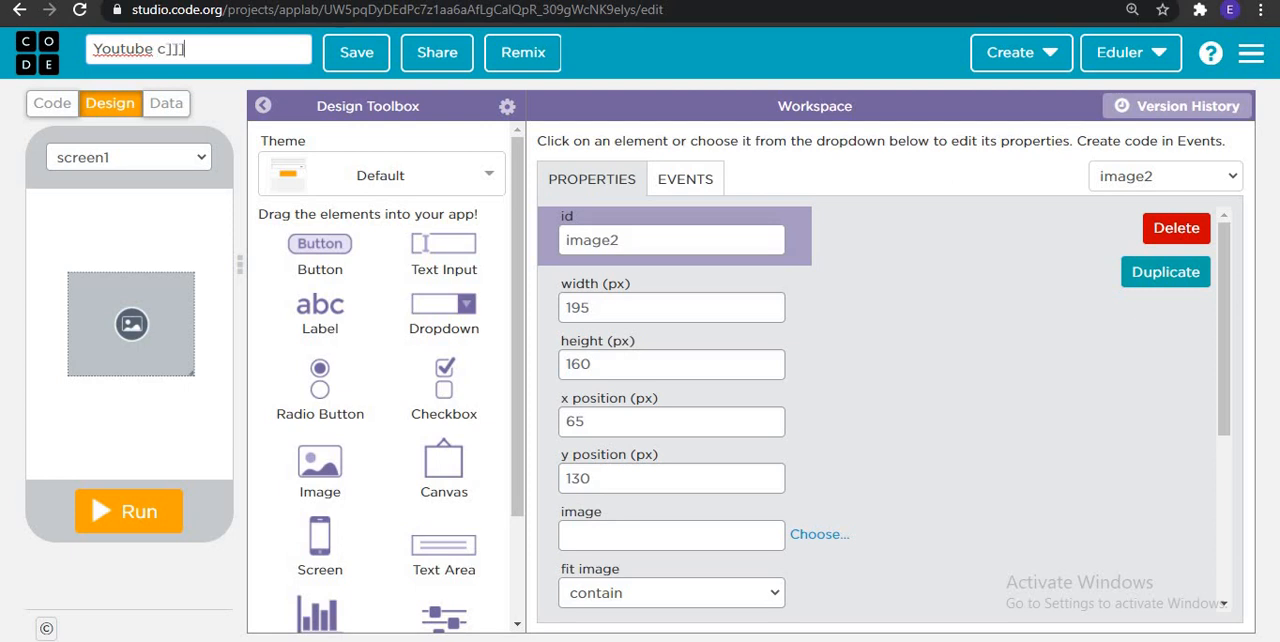
pyautogui.press('BackSpace')
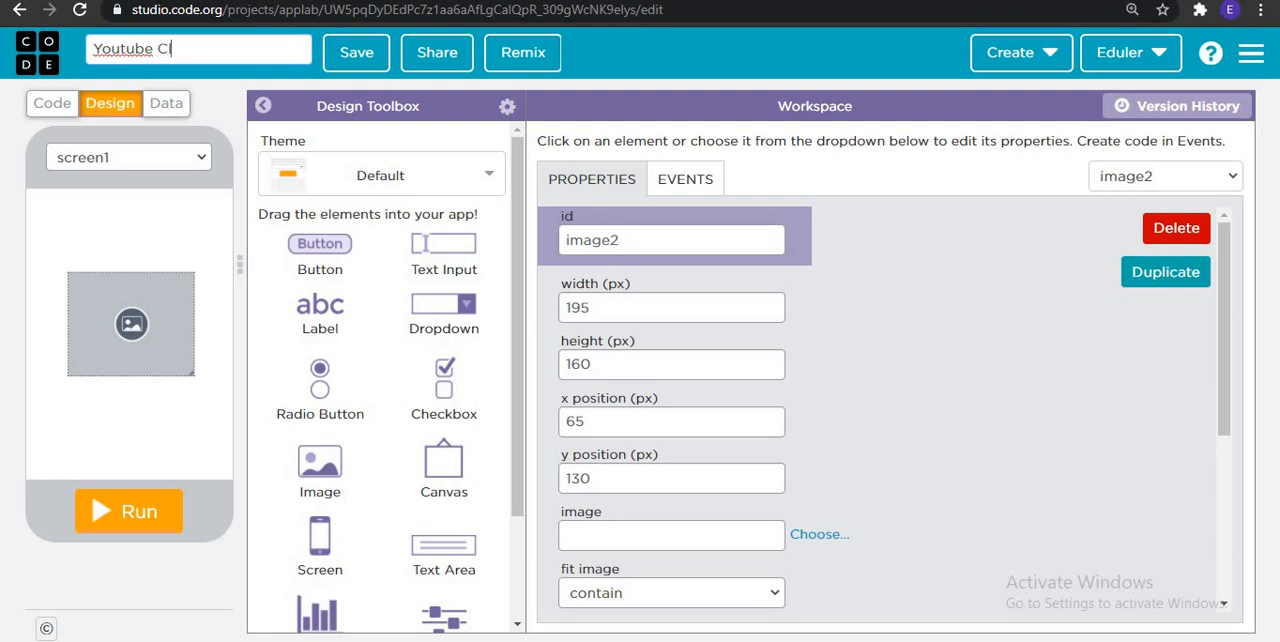
pyautogui.write('lone')
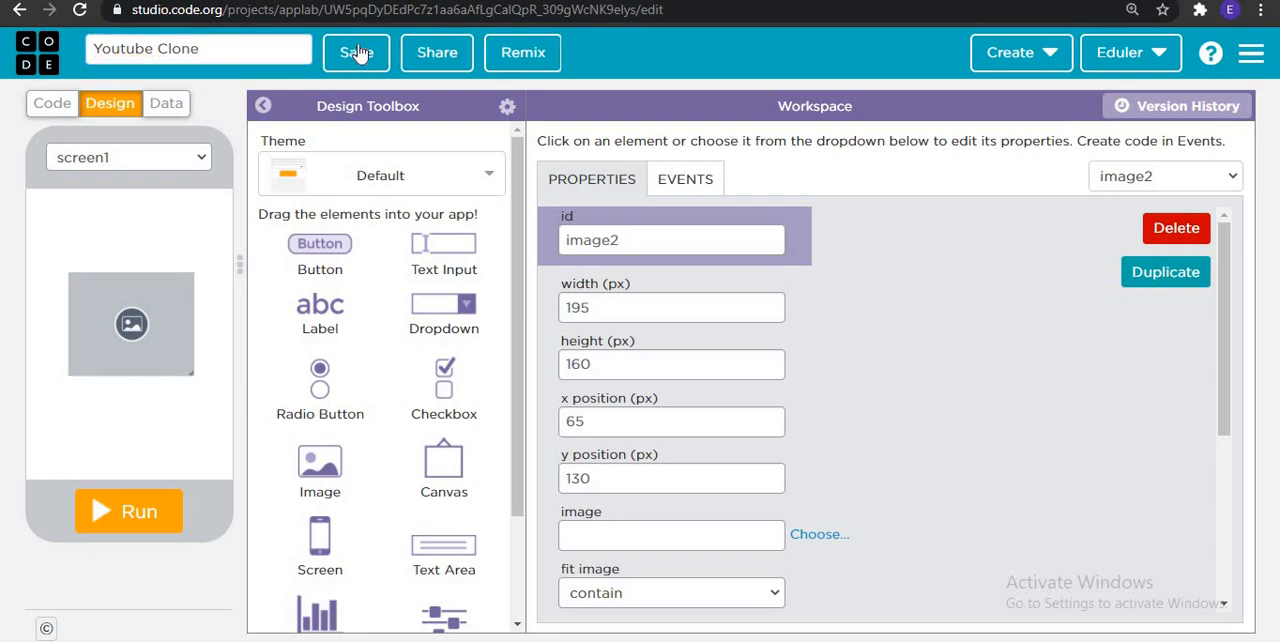
# Step: Save the project name, then copy the red YouTube play-icon's image address from Google Images
pyautogui.click(356, 52)
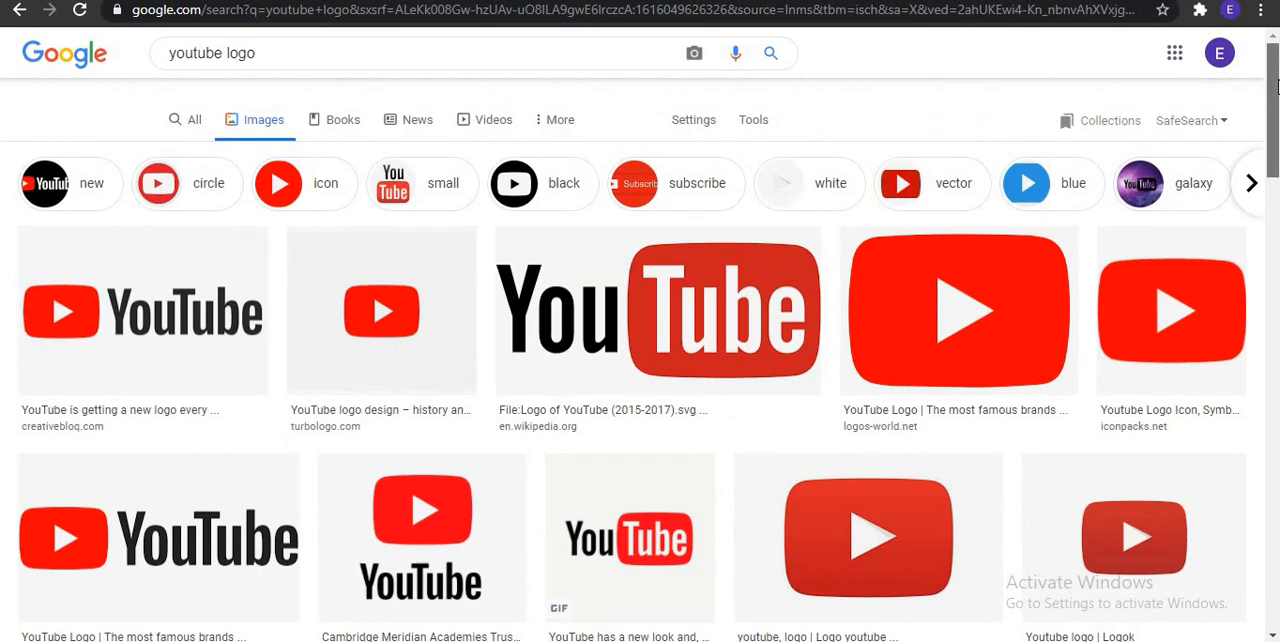
pyautogui.scroll(-3)
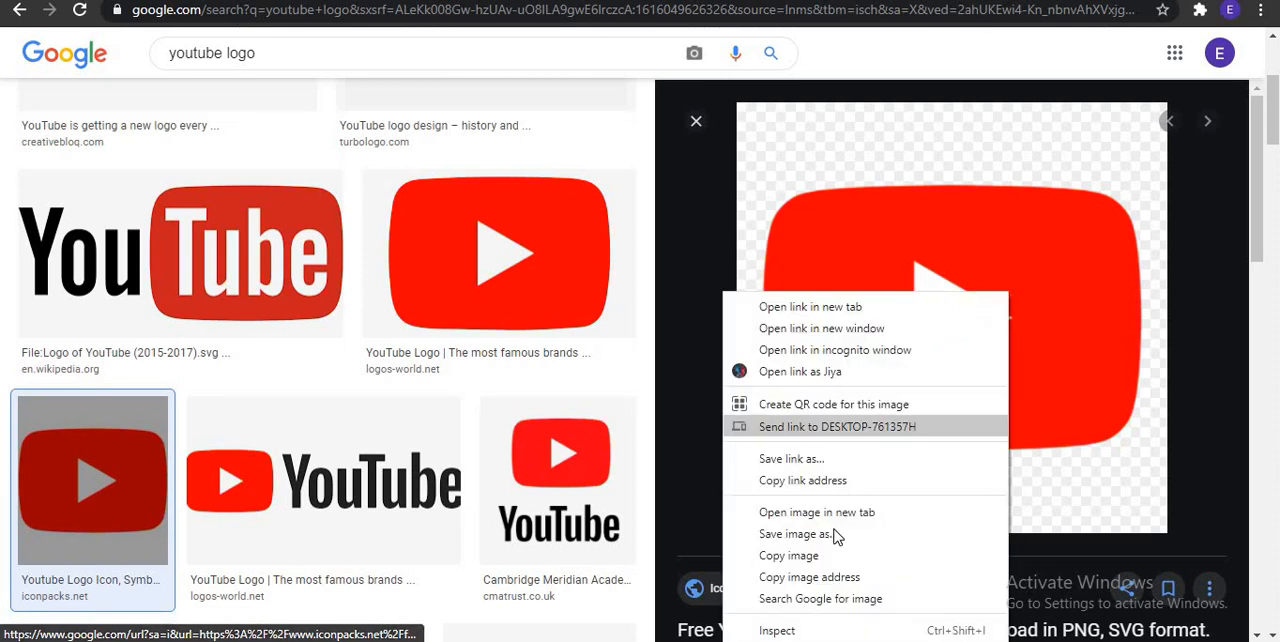
pyautogui.click(896, 310)
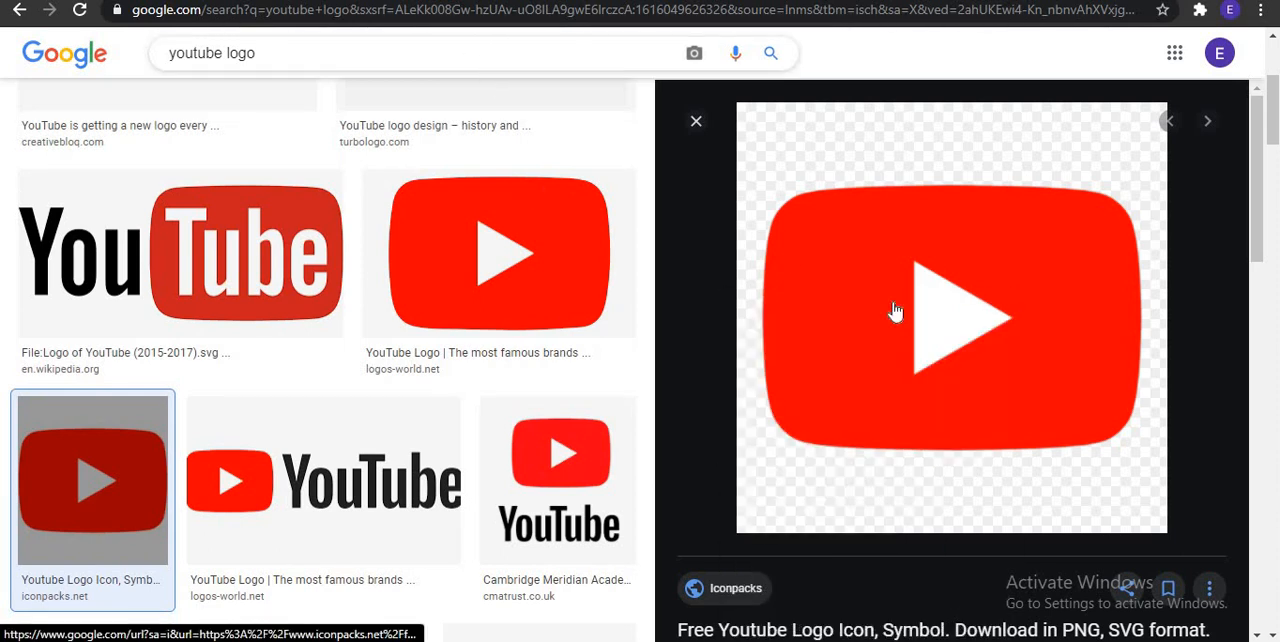
pyautogui.rightClick(896, 310)
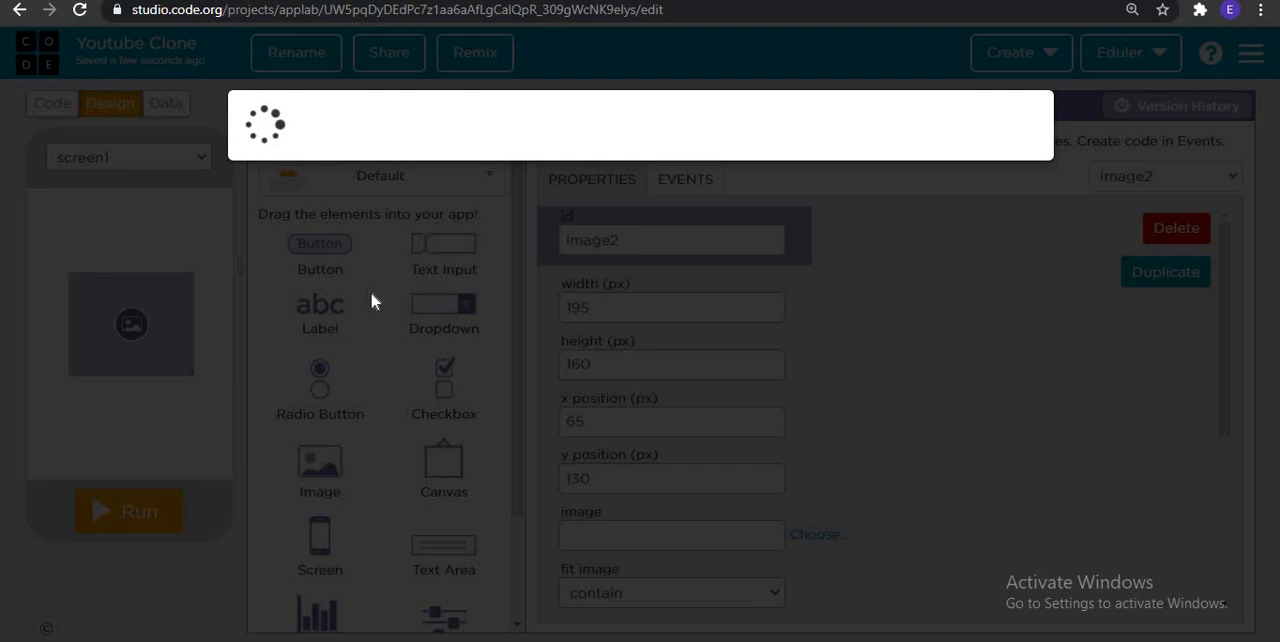
# Step: Load the pasted YouTube icon link into image3 on screen2 and shrink it into the corner
pyautogui.click(818, 532)
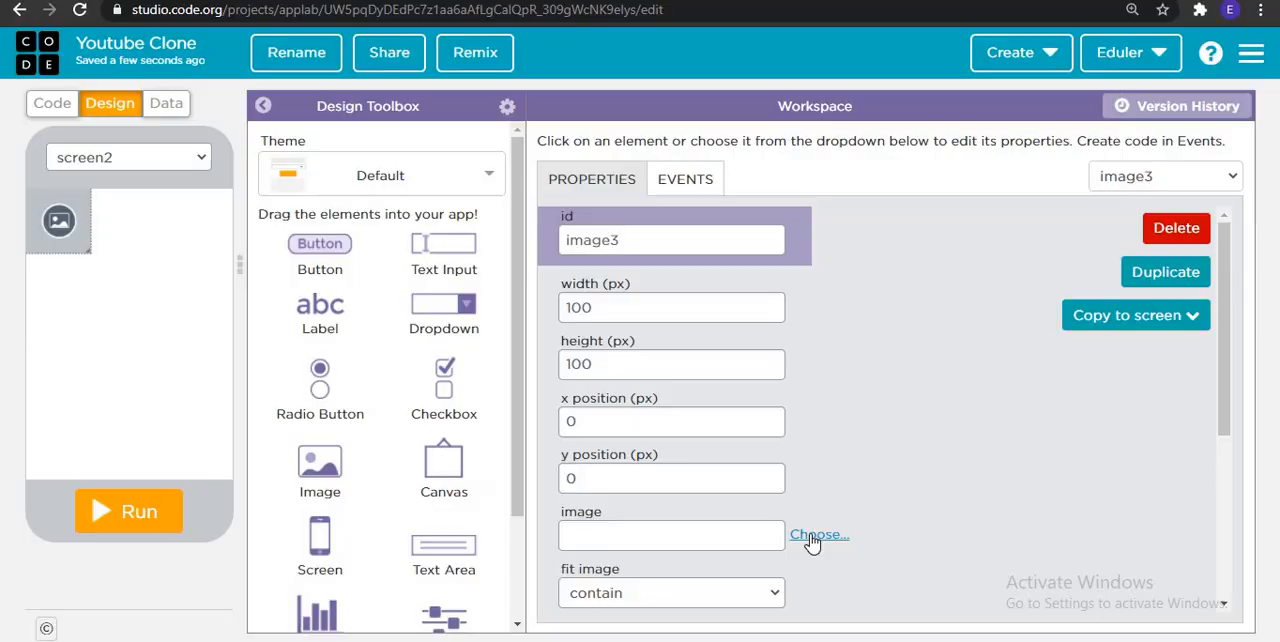
pyautogui.click(818, 534)
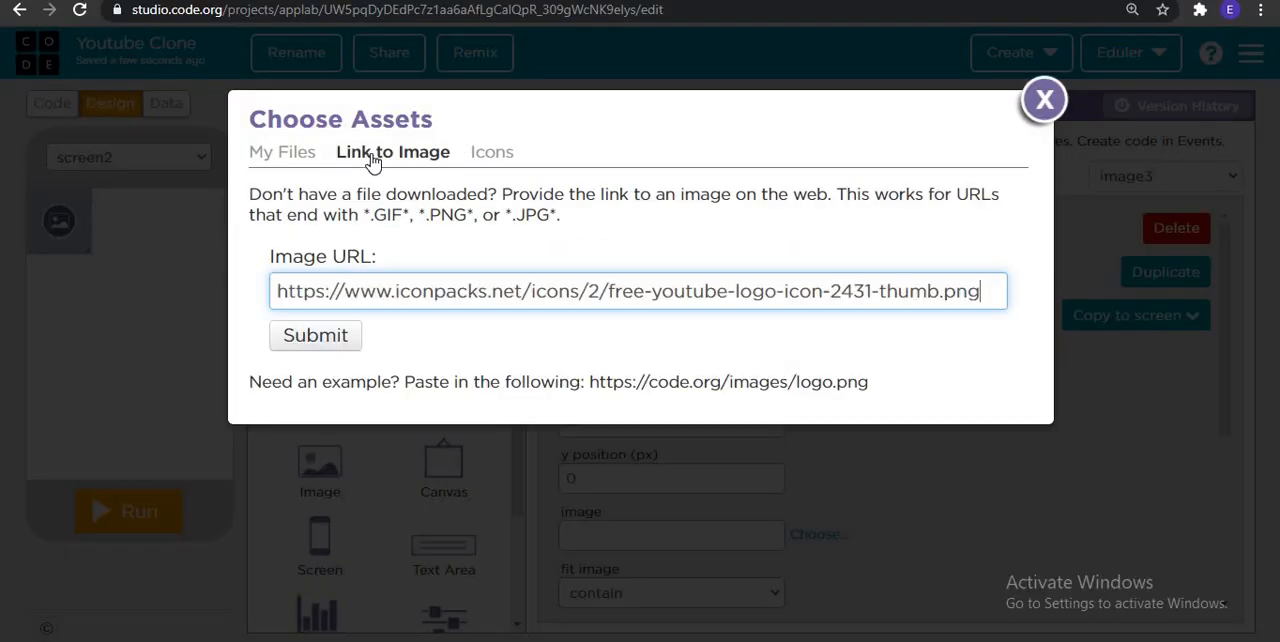
pyautogui.click(316, 336)
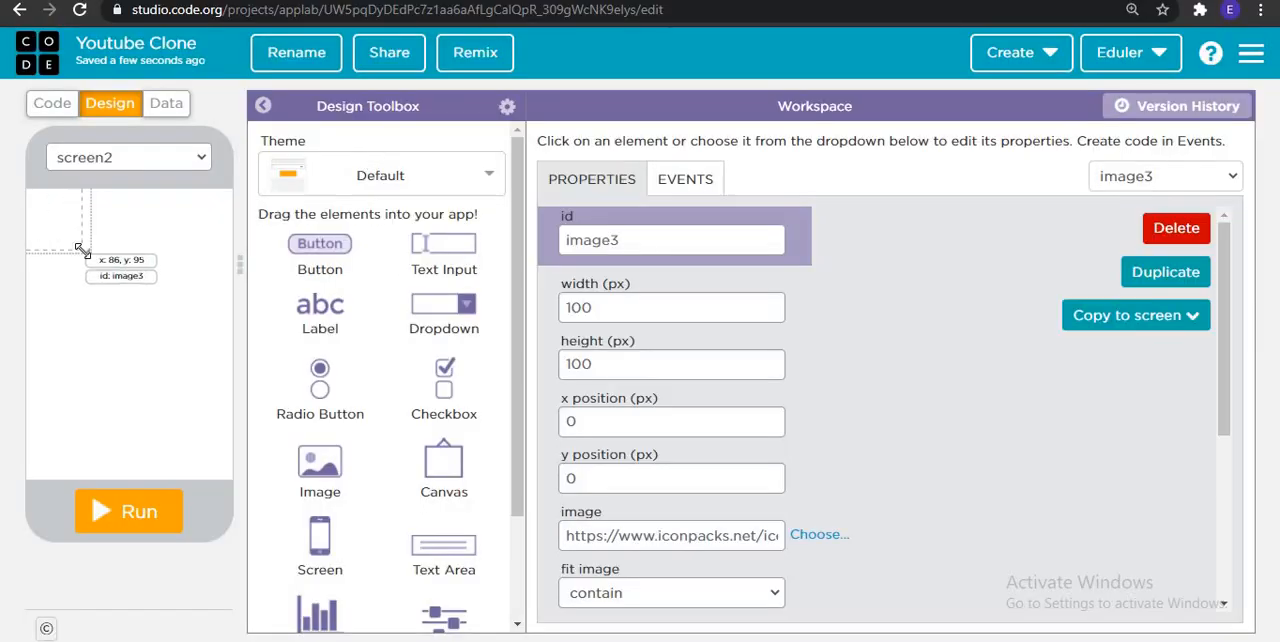
pyautogui.moveTo(86, 248); pyautogui.dragTo(90, 244)
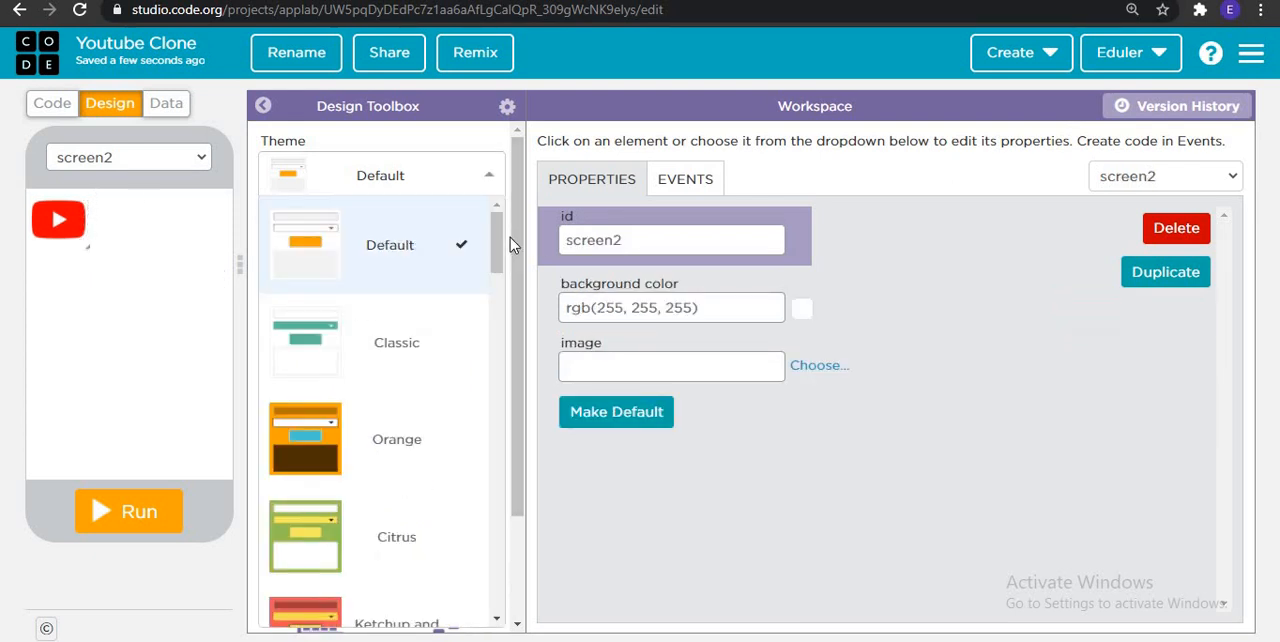
# Step: Select Darkscheme as screen2's theme, turning its background black
pyautogui.scroll(-3)
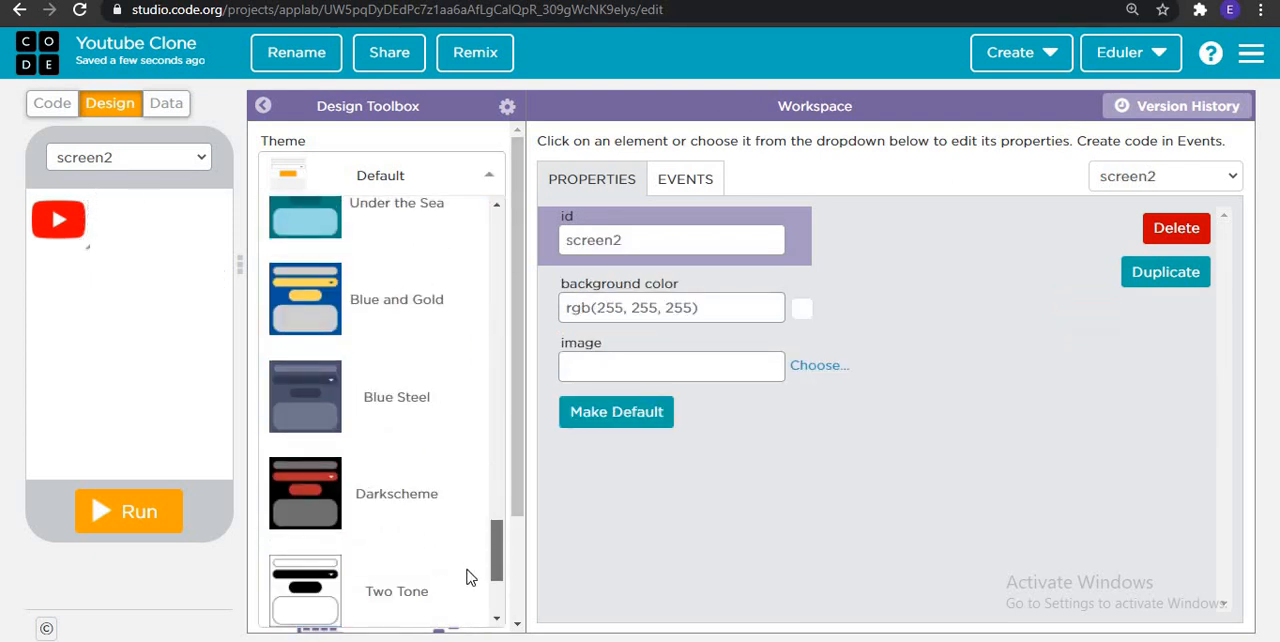
pyautogui.click(380, 492)
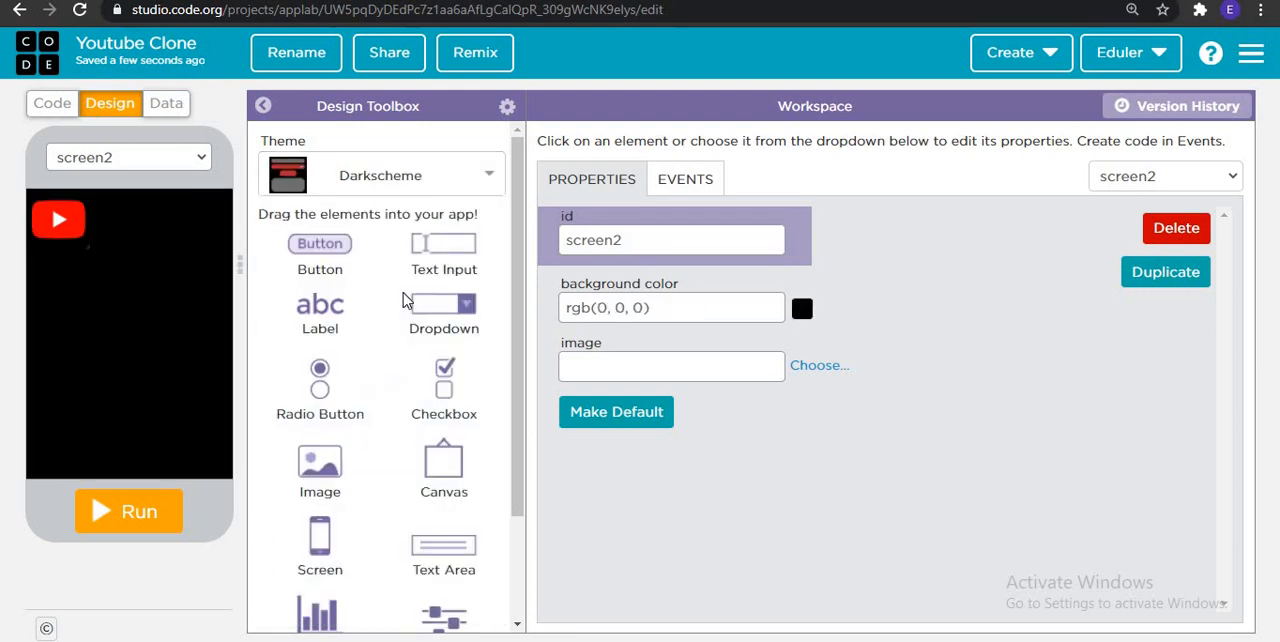
pyautogui.click(56, 218)
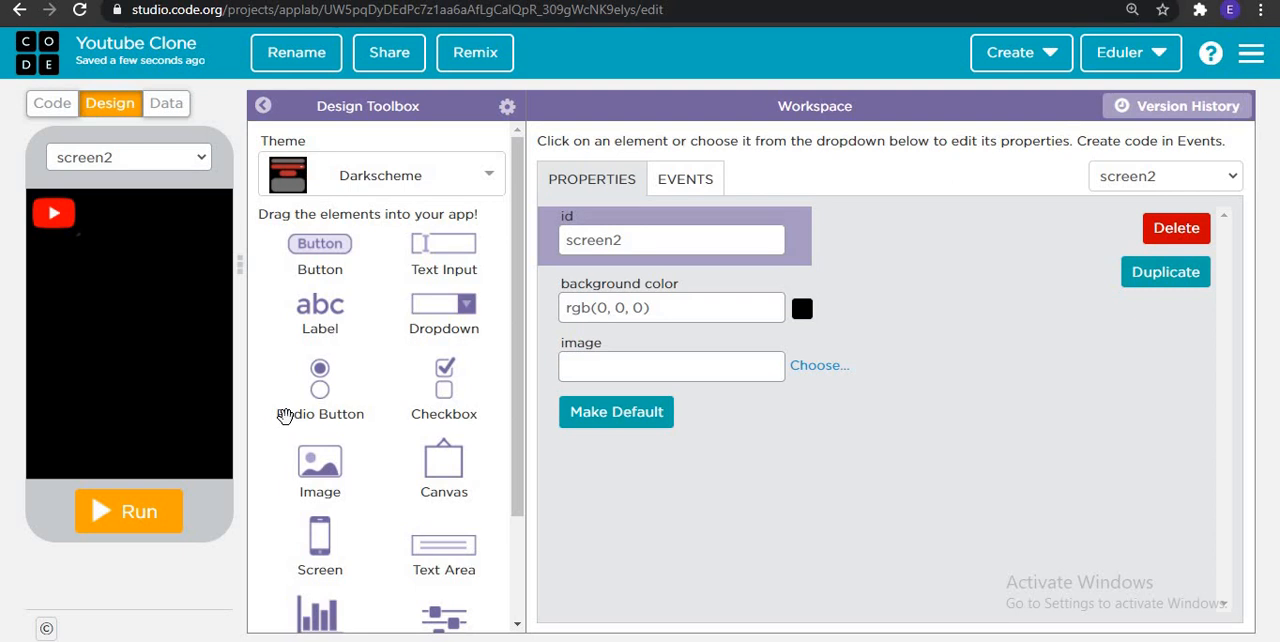
pyautogui.moveTo(192, 272)
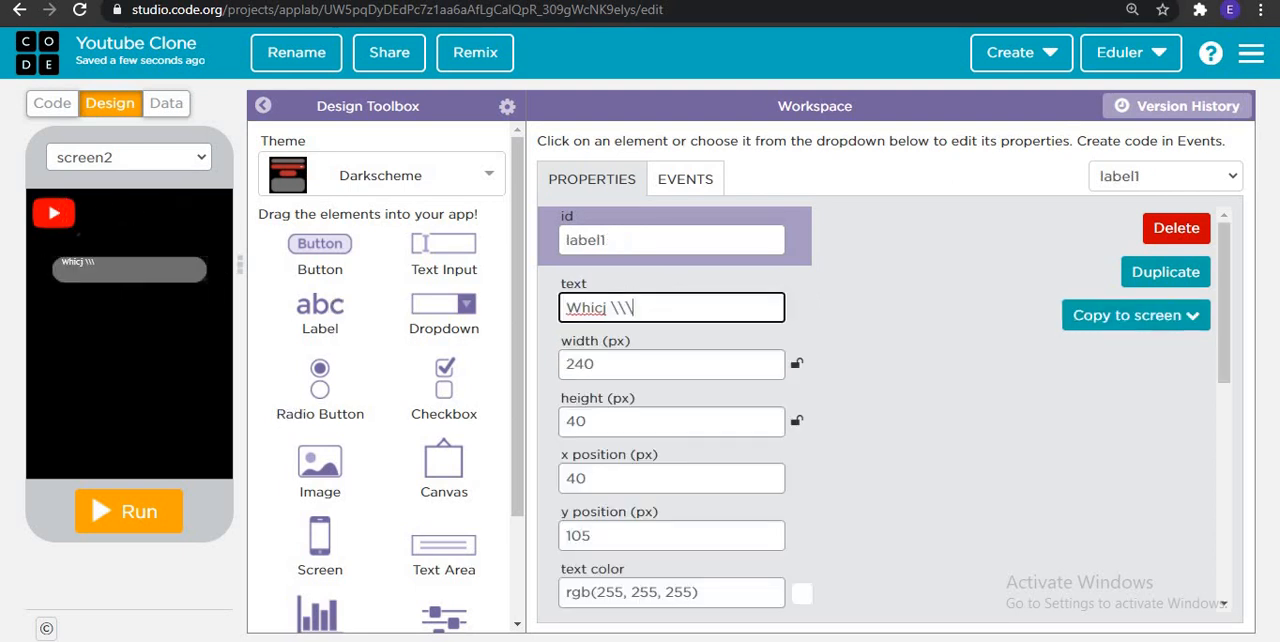
# Step: Set label1's text to "Which video you want?"
pyautogui.write('Which vi')
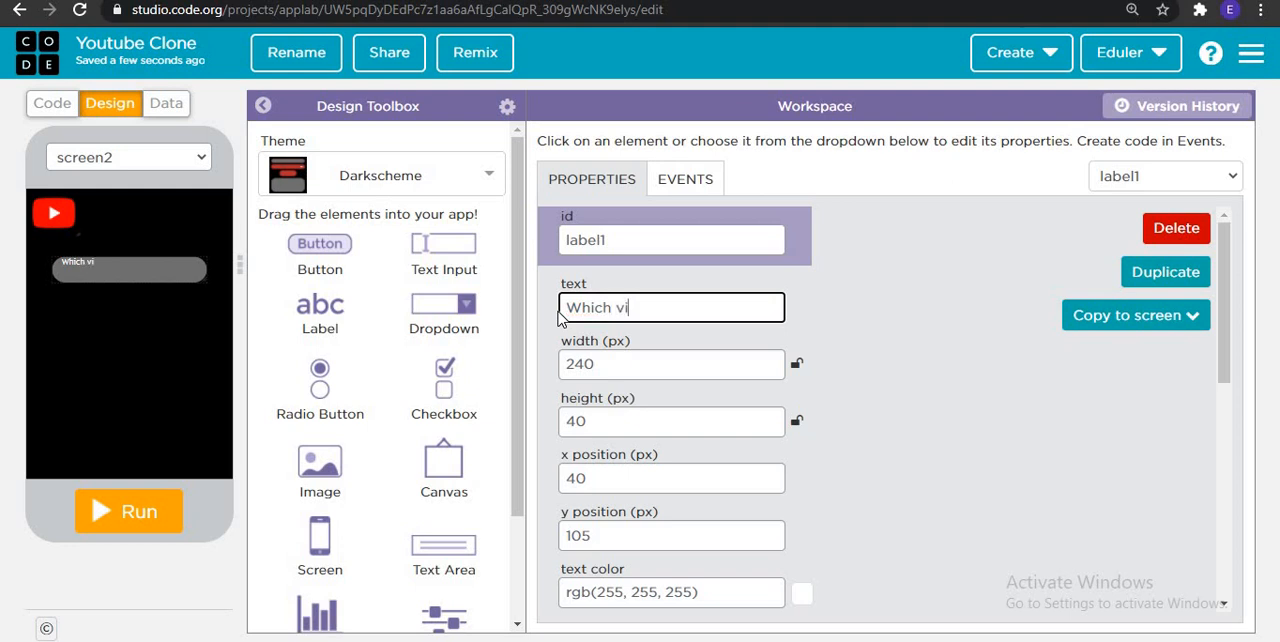
pyautogui.write('deo you')
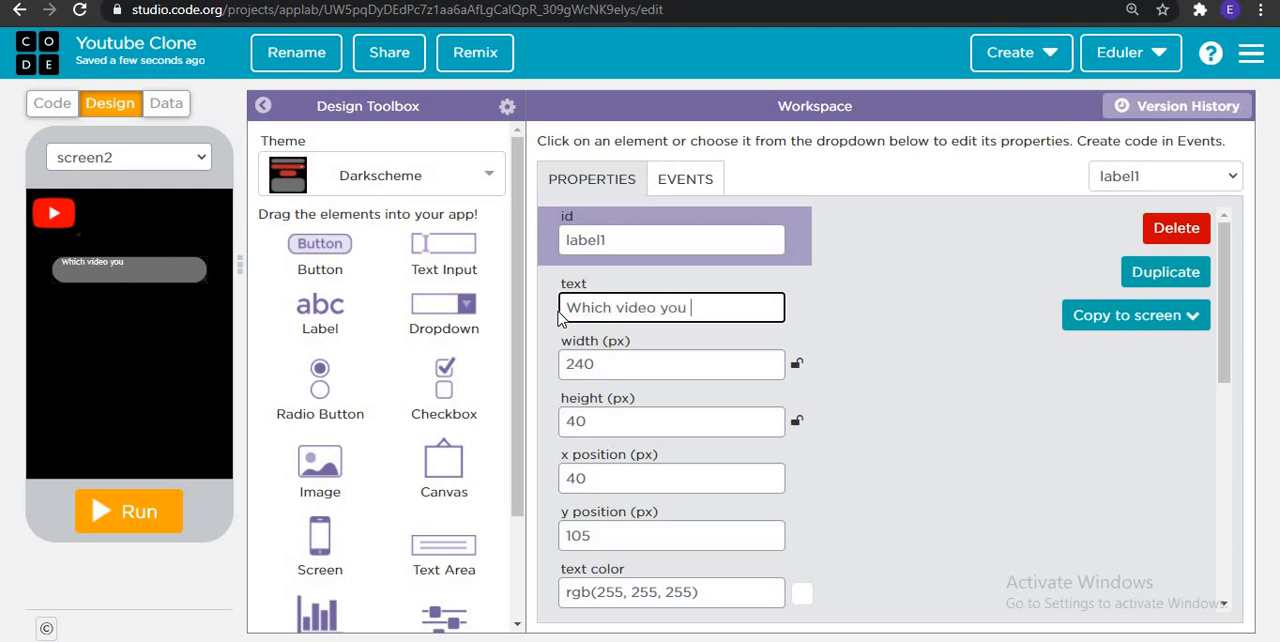
pyautogui.write('want')
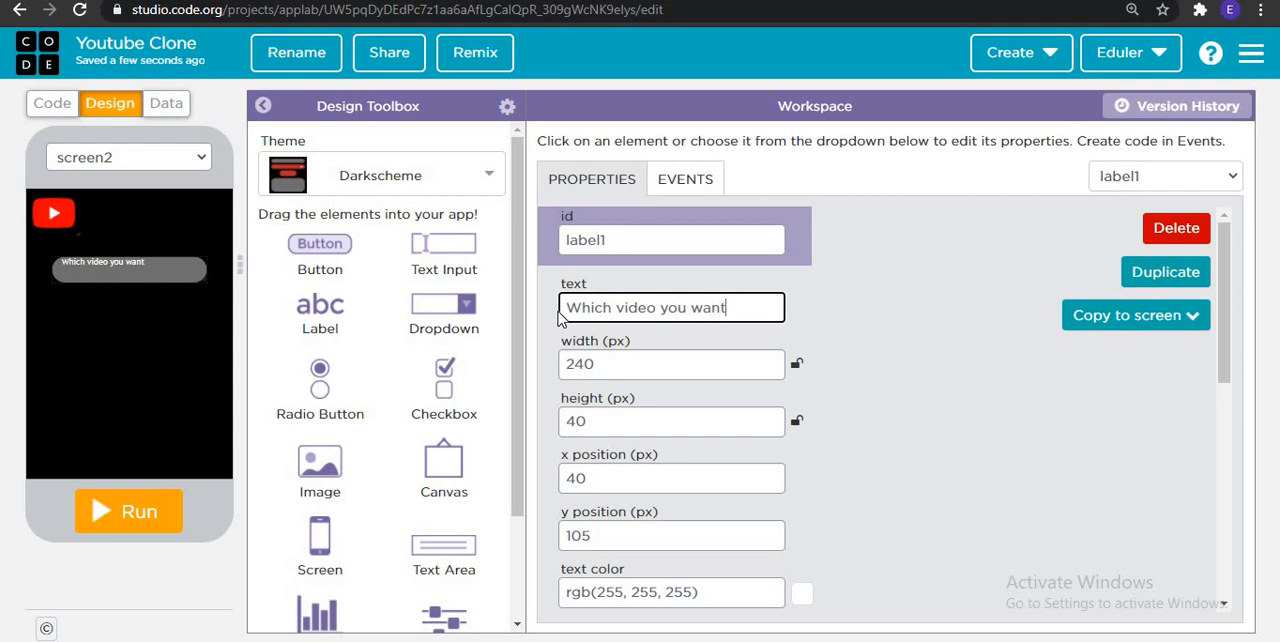
pyautogui.write('?')
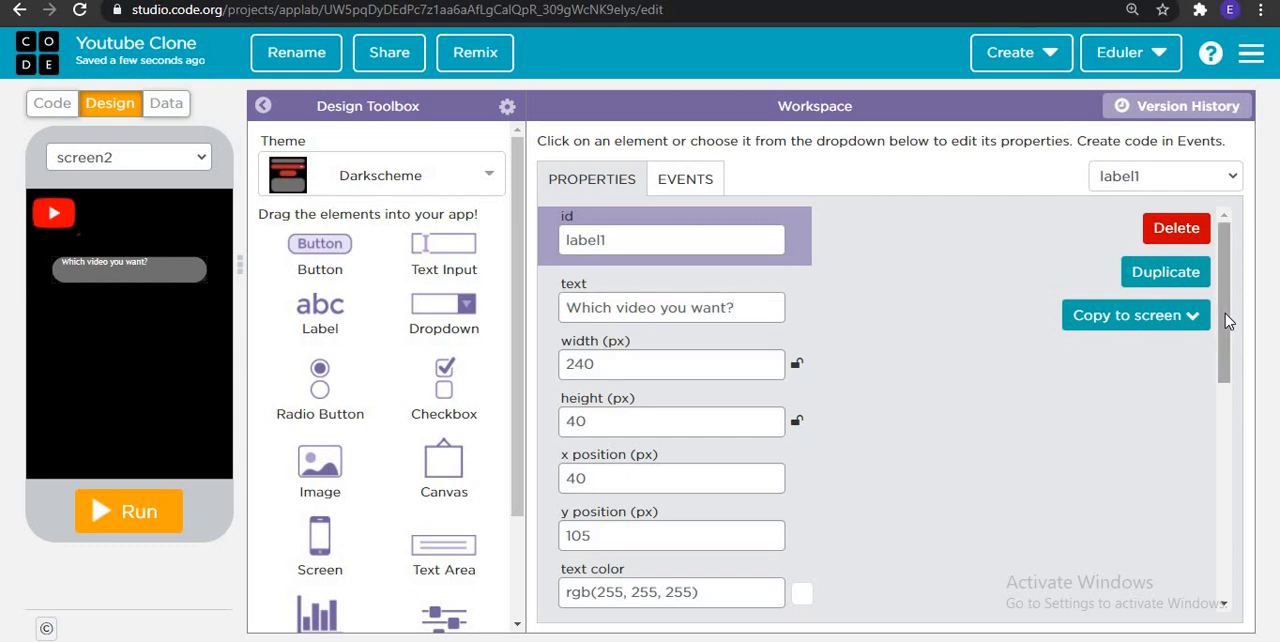
# Step: Give label1 font size 20 and a red background colour
pyautogui.scroll(-3)
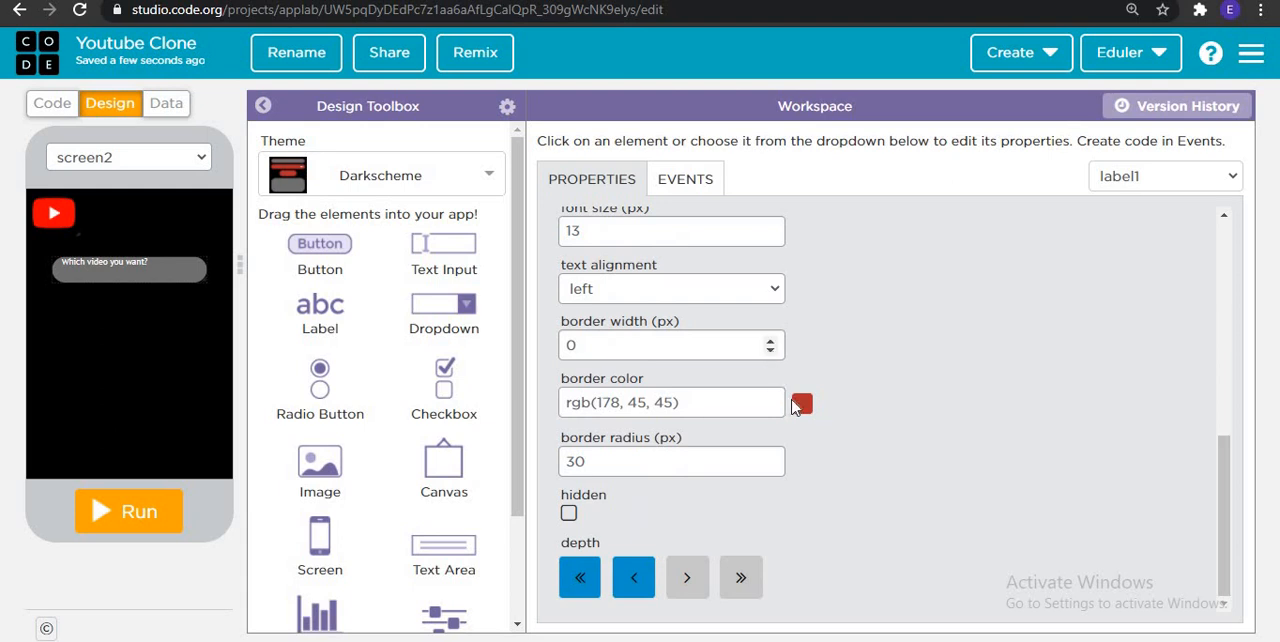
pyautogui.click(672, 232)
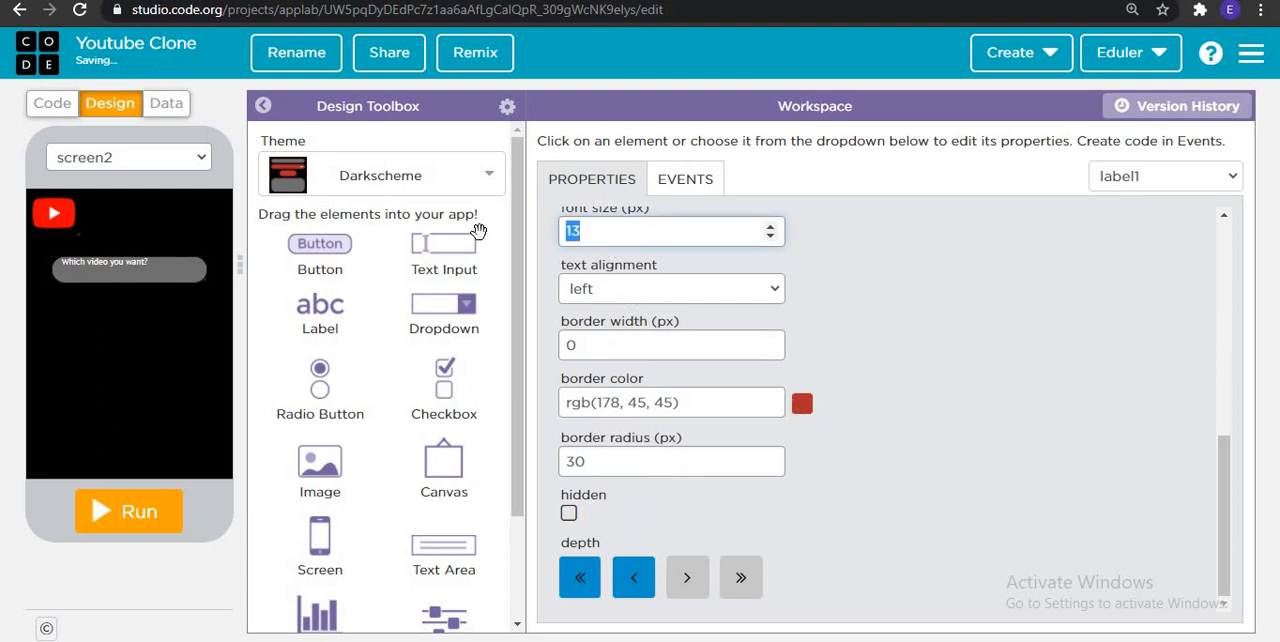
pyautogui.write('20')
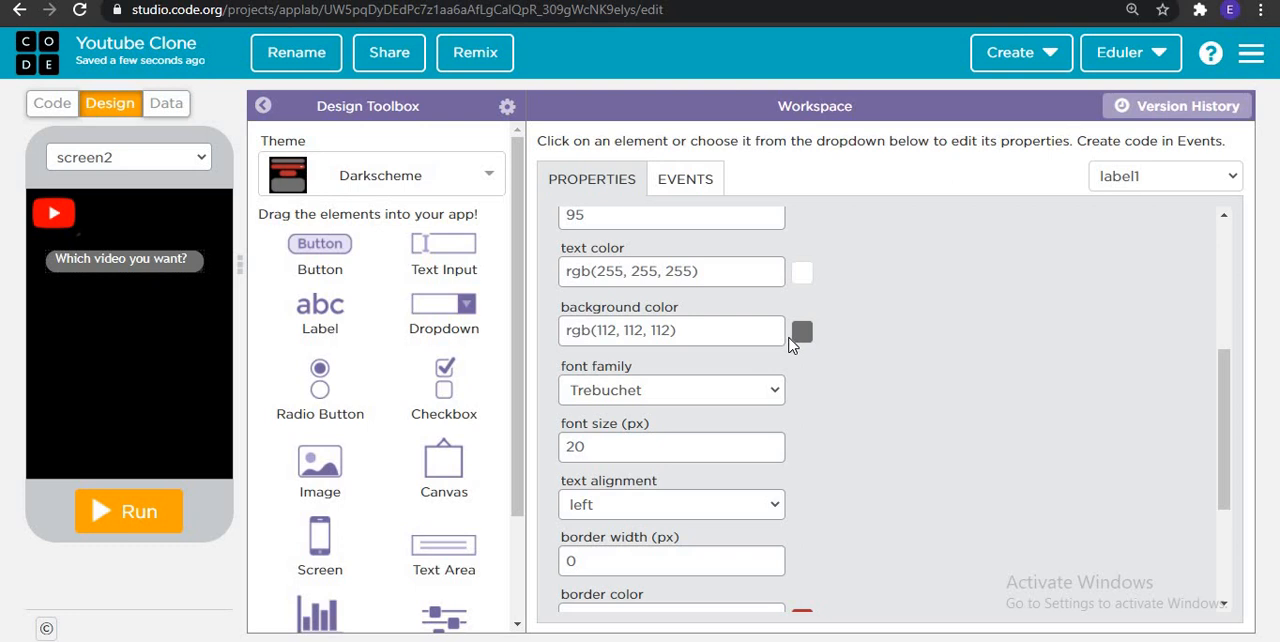
pyautogui.click(800, 330)
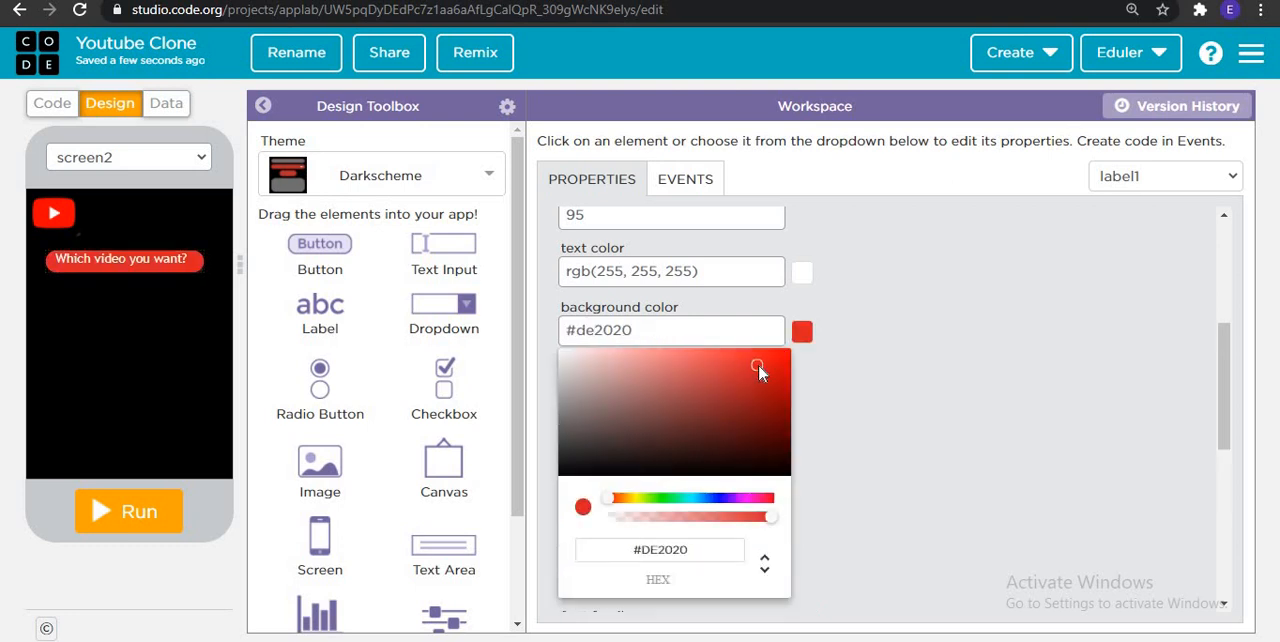
pyautogui.click(766, 360)
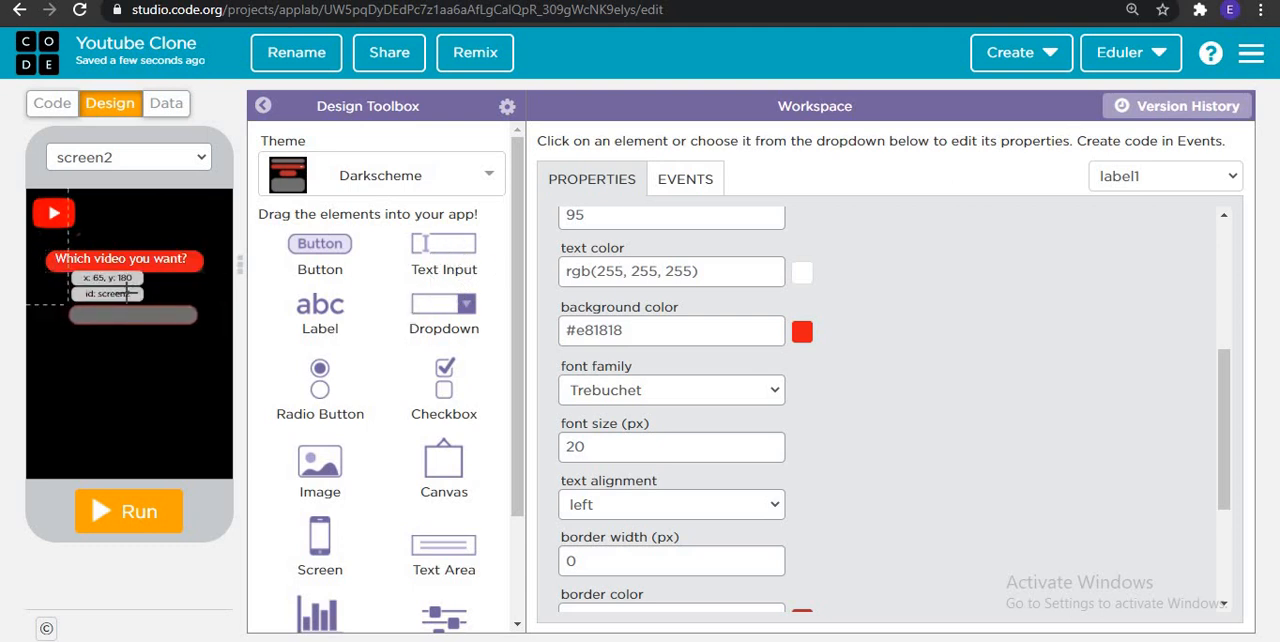
# Step: Set the new text input's placeholder to Search
pyautogui.click(126, 308)
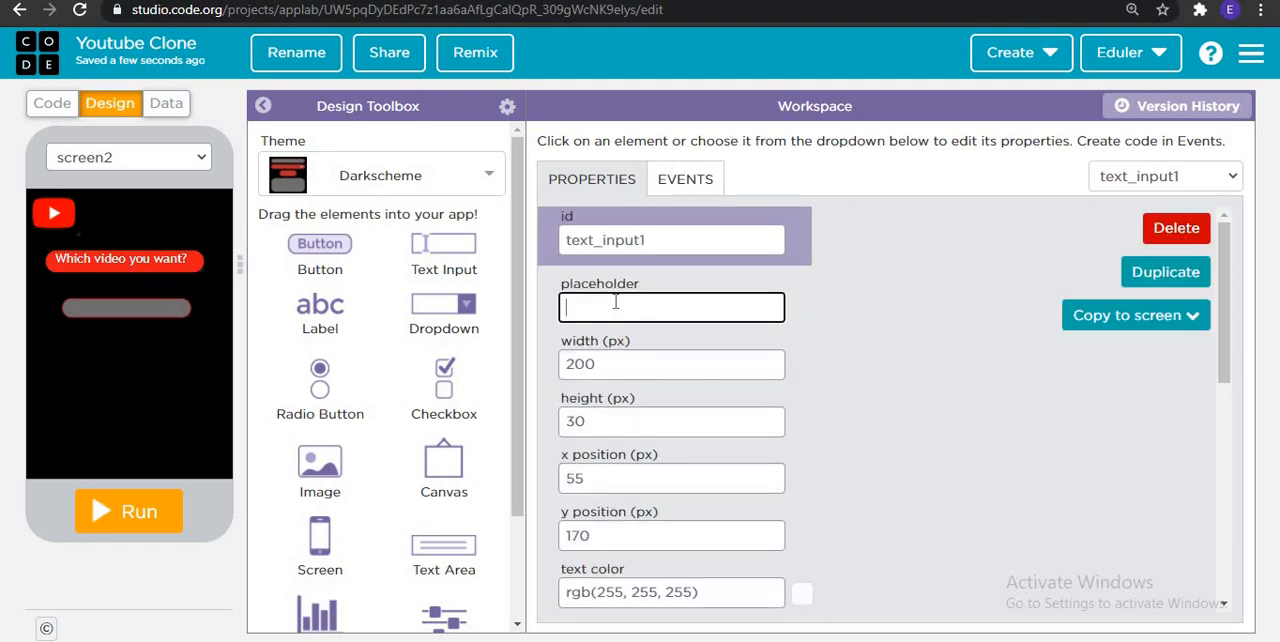
pyautogui.write('Sea')
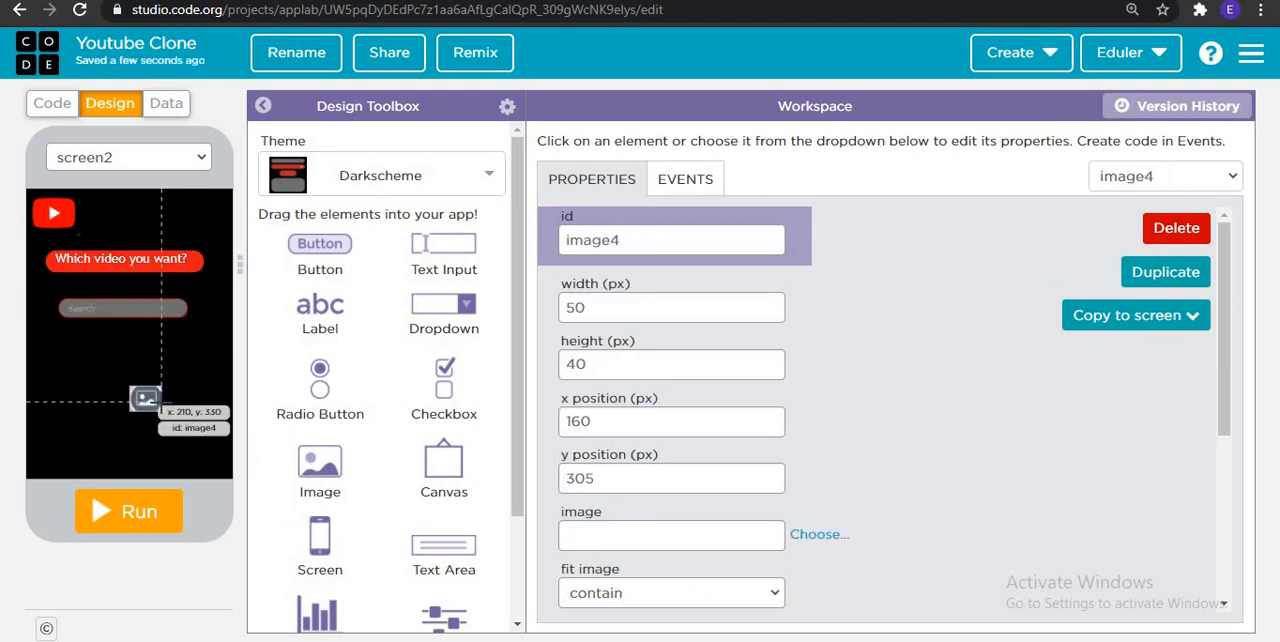
# Step: Move image4 beside the search box, give it the built-in search icon and a #580000 border
pyautogui.moveTo(146, 398); pyautogui.dragTo(212, 312)
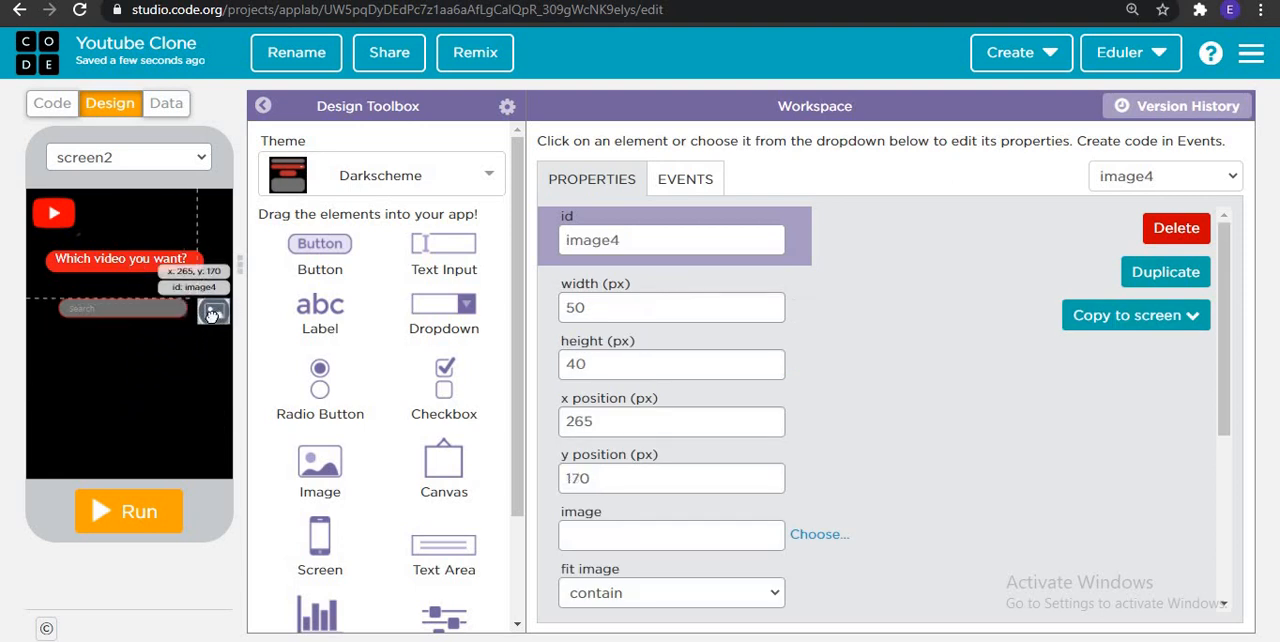
pyautogui.click(818, 532)
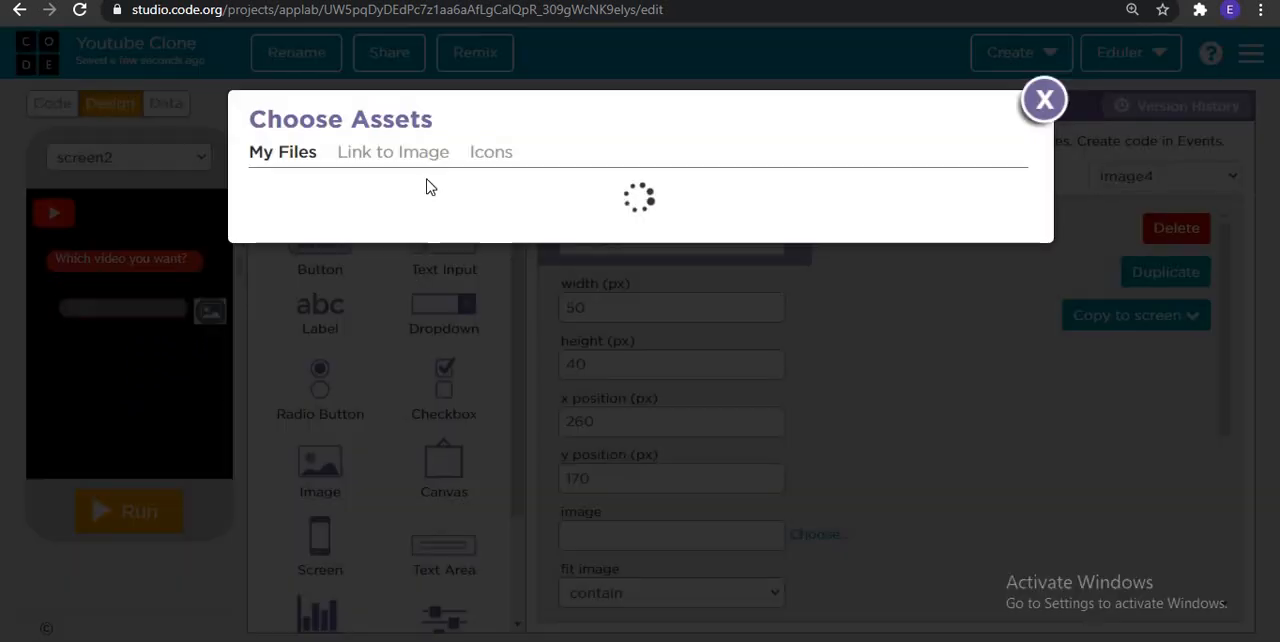
pyautogui.click(490, 152)
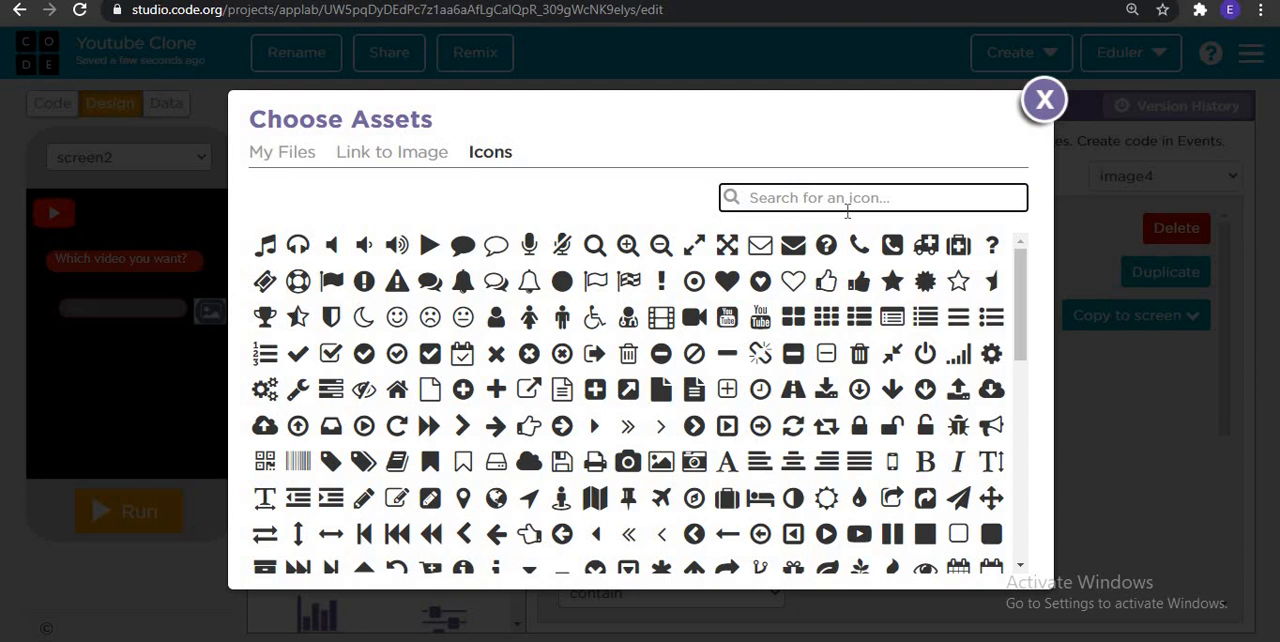
pyautogui.write('search')
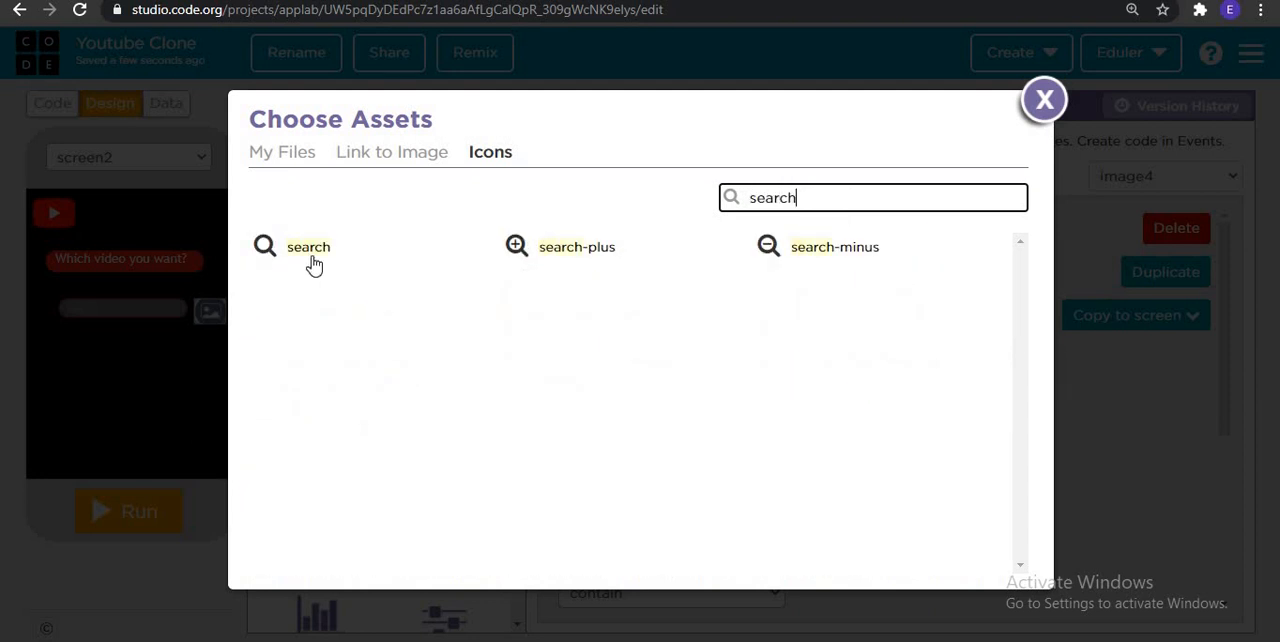
pyautogui.moveTo(300, 256)
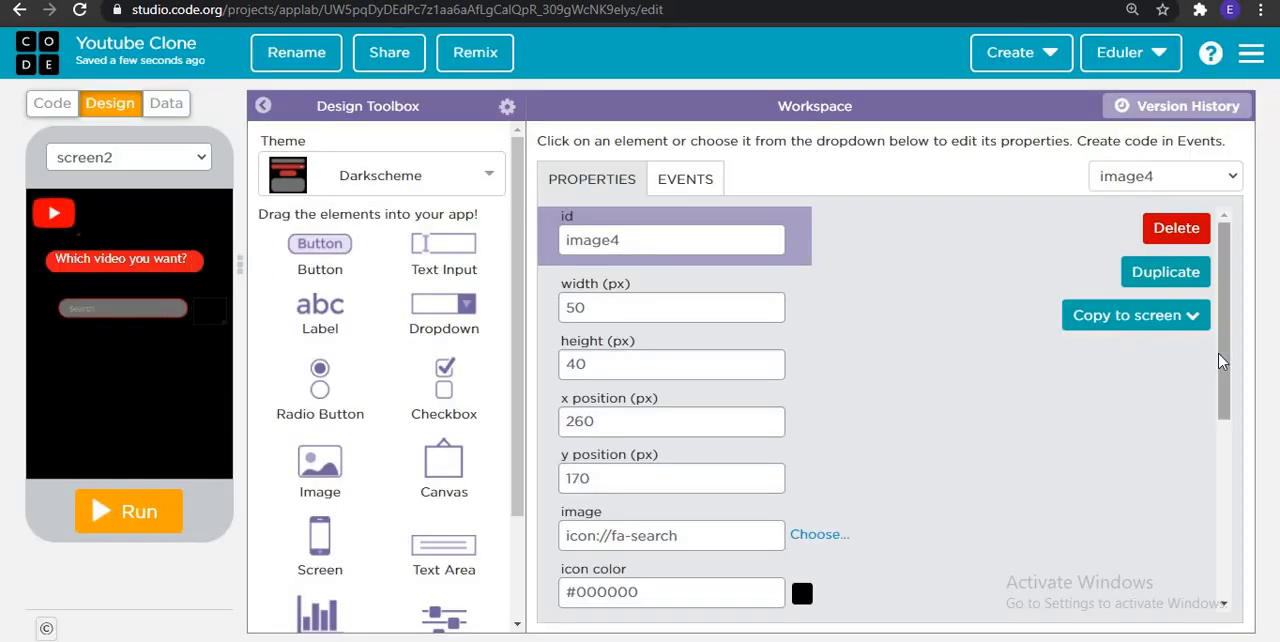
pyautogui.scroll(-3)
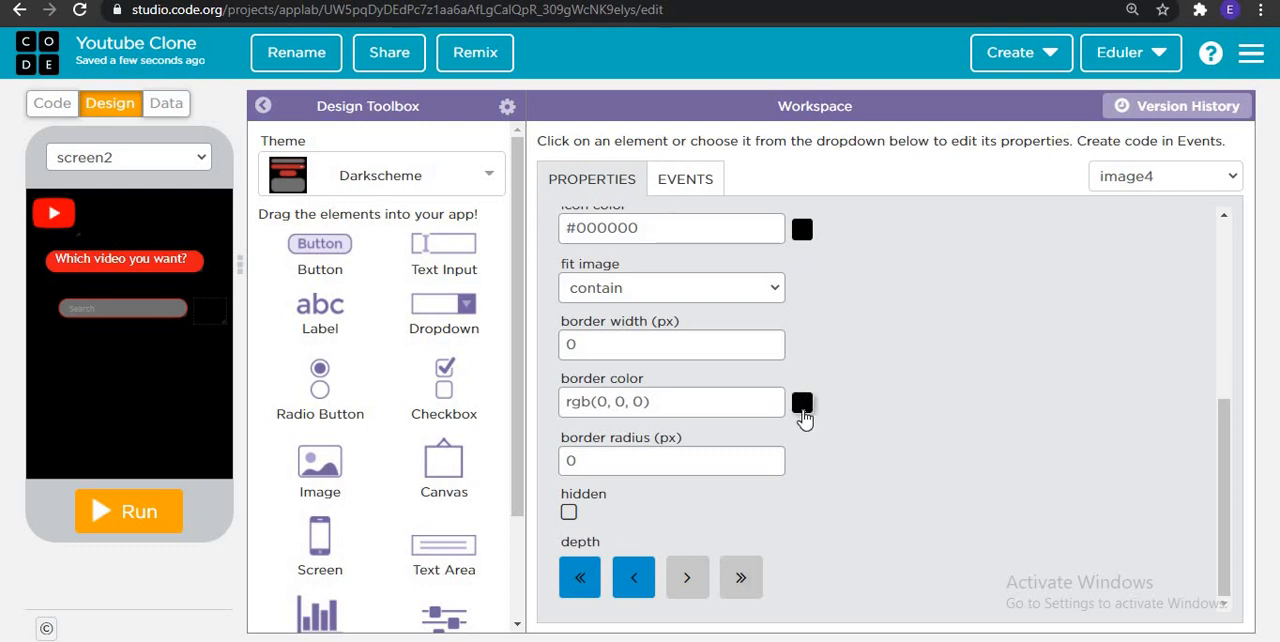
pyautogui.click(802, 400)
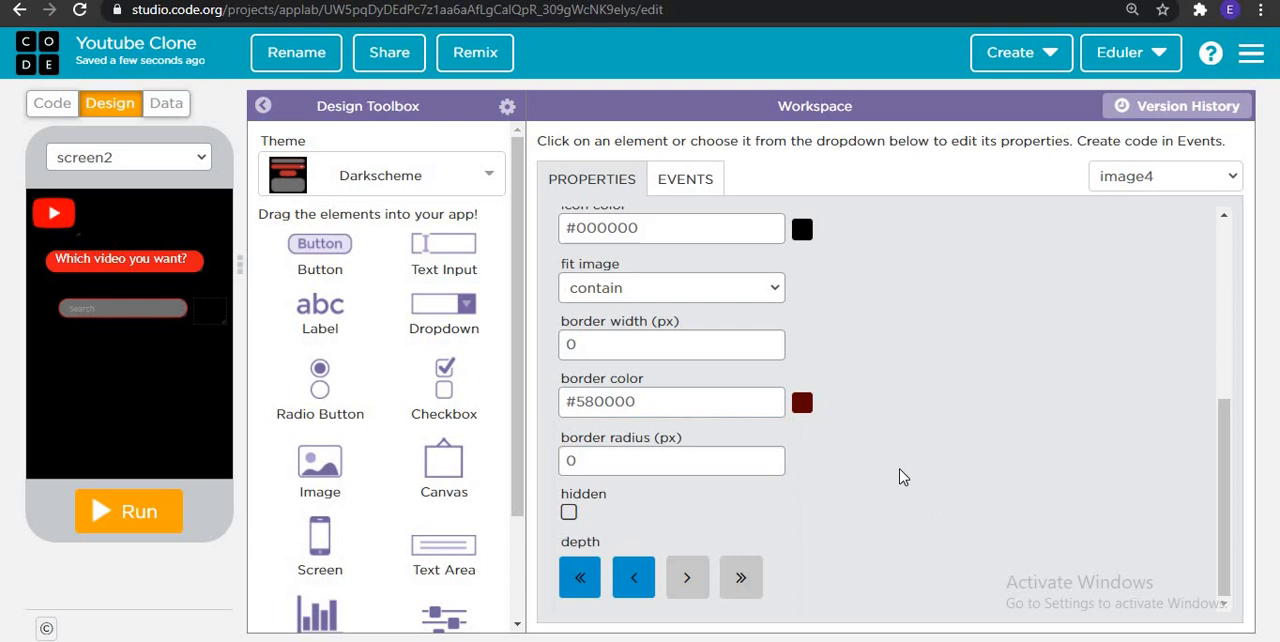
pyautogui.moveTo(1228, 464)
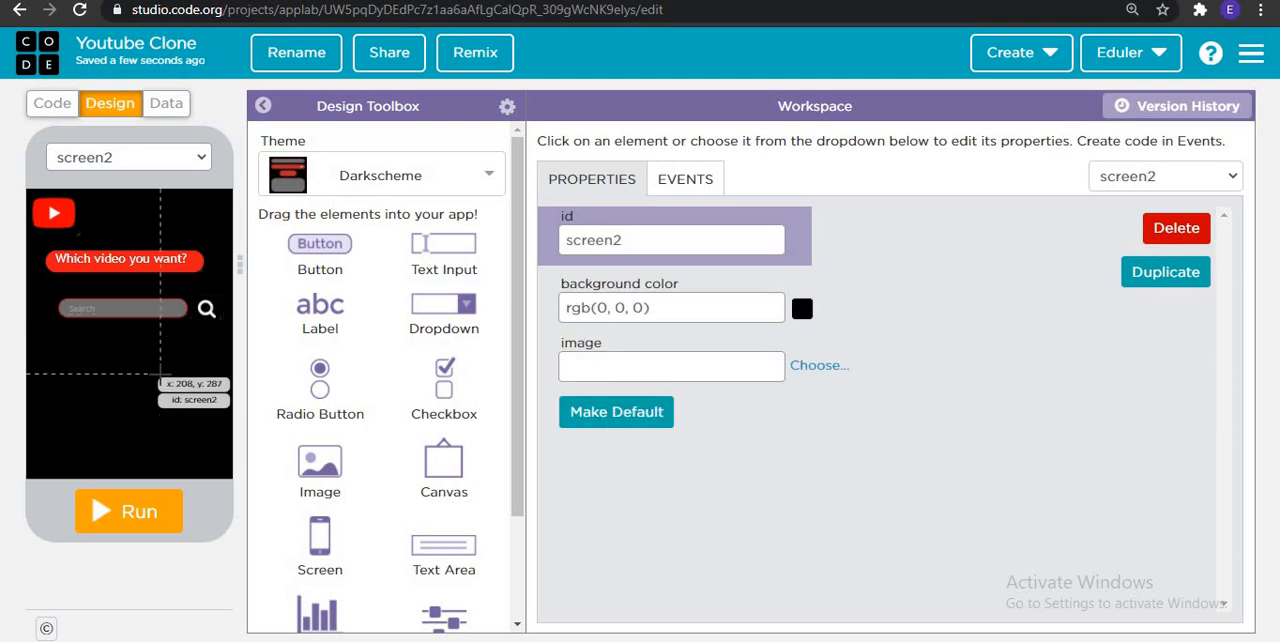
# Step: Nudge the question label and search icon slightly lower, then switch to the empty code editor
pyautogui.click(116, 308)
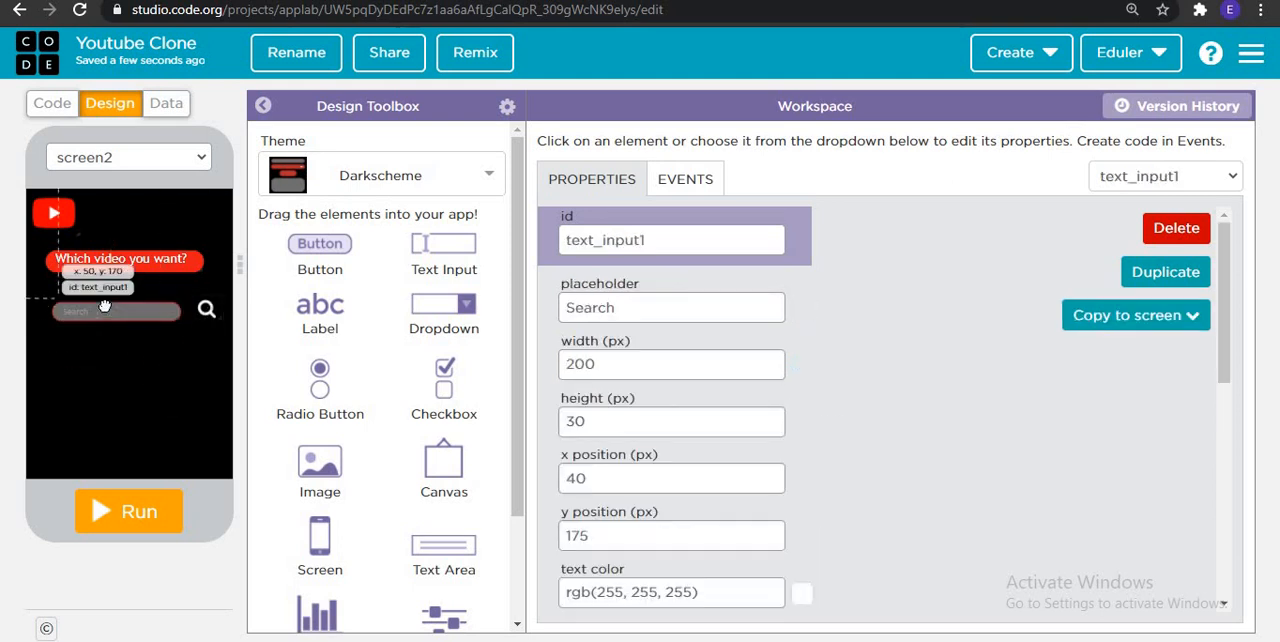
pyautogui.click(196, 316)
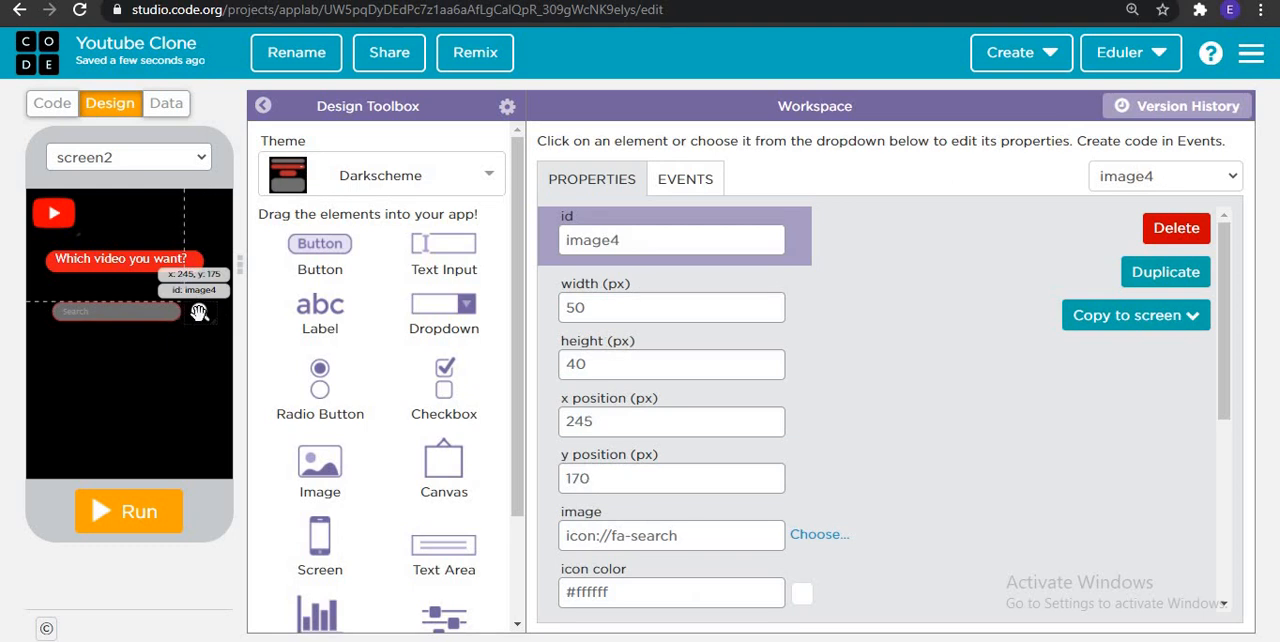
pyautogui.click(52, 104)
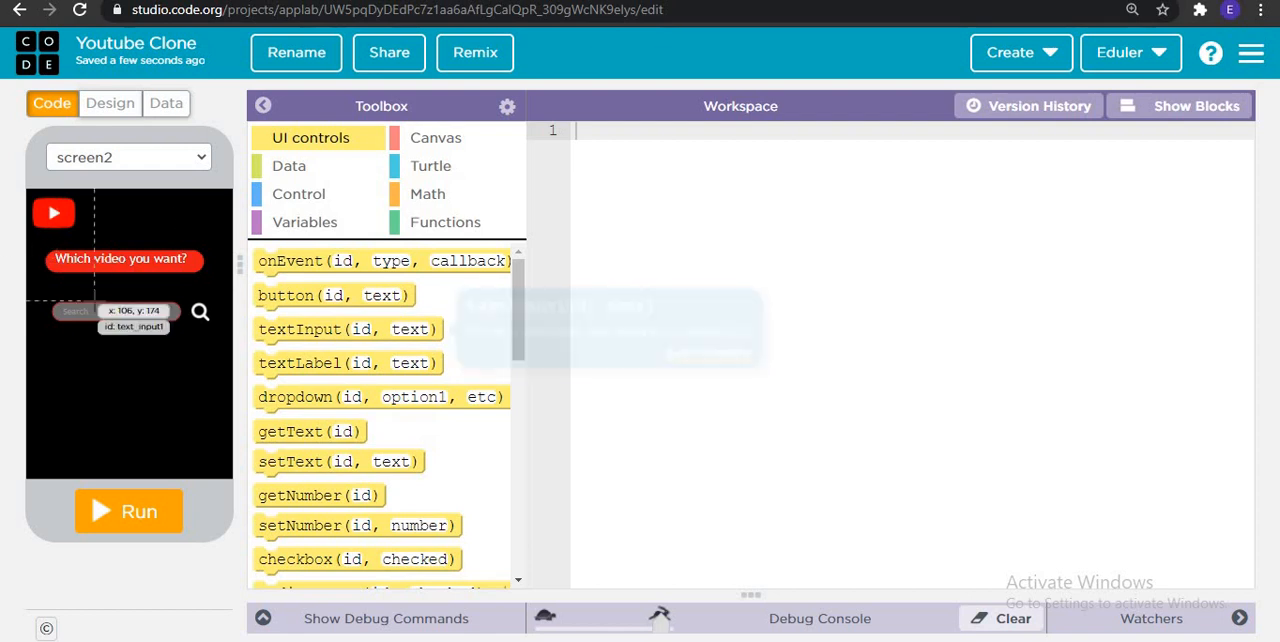
pyautogui.click(108, 104)
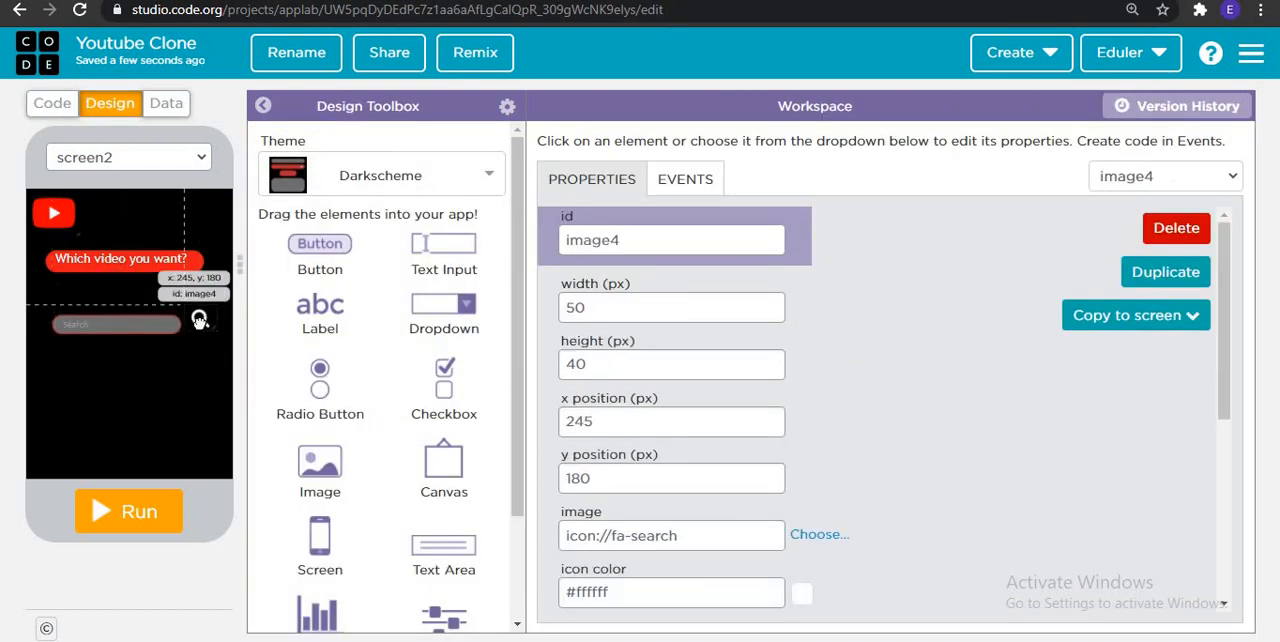
pyautogui.click(120, 272)
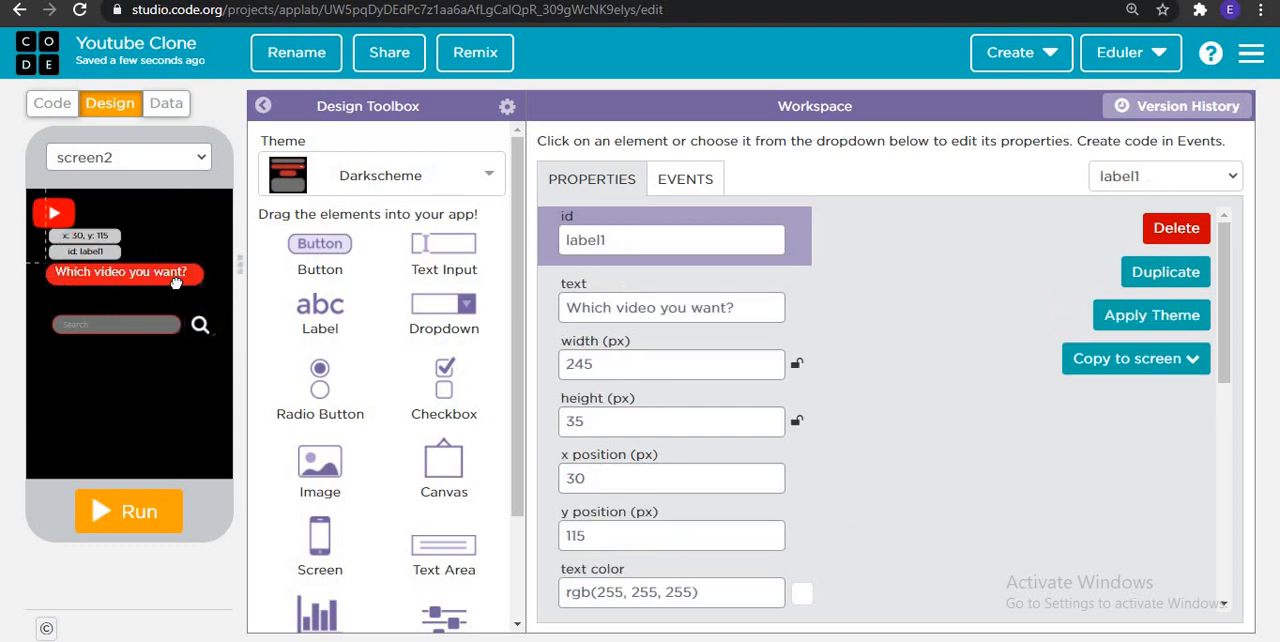
pyautogui.moveTo(120, 272); pyautogui.dragTo(132, 284)
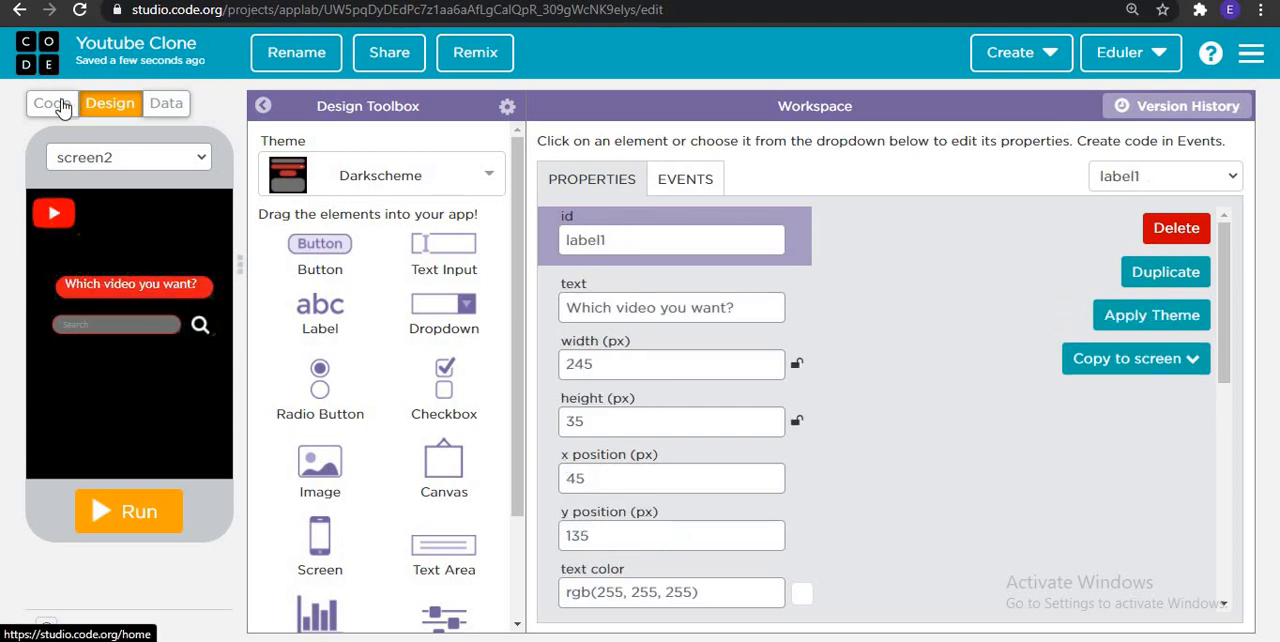
pyautogui.click(52, 104)
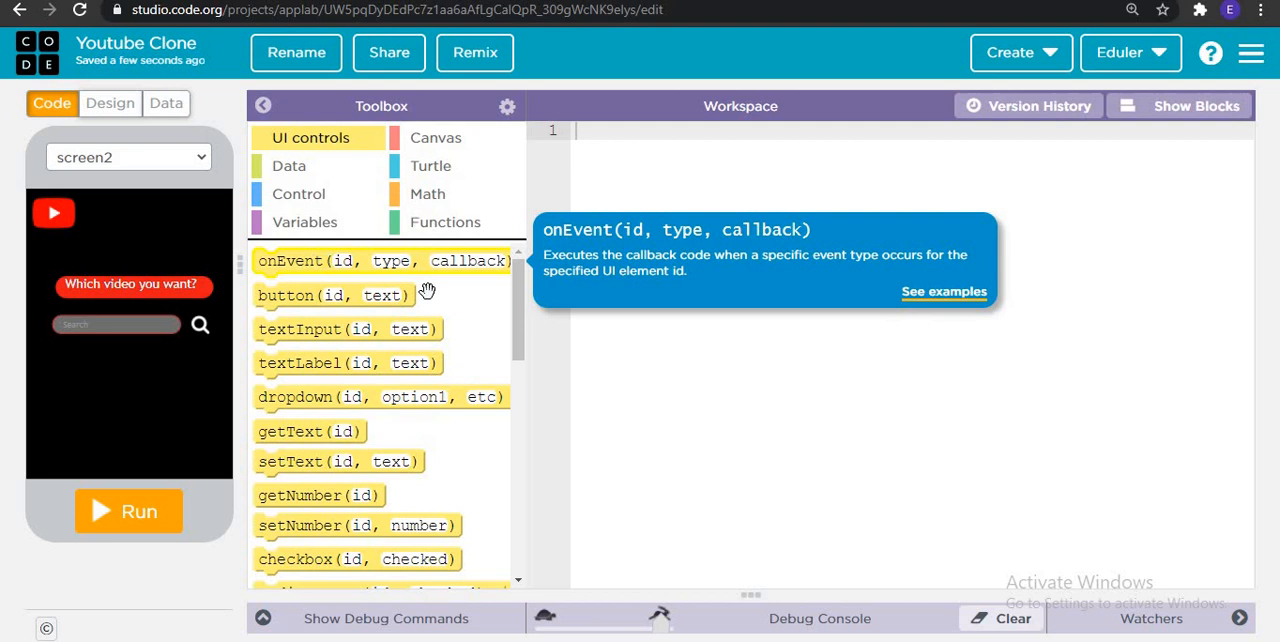
# Step: Show the Control category's code as draggable blocks to reach the setTimeout timer
pyautogui.click(298, 194)
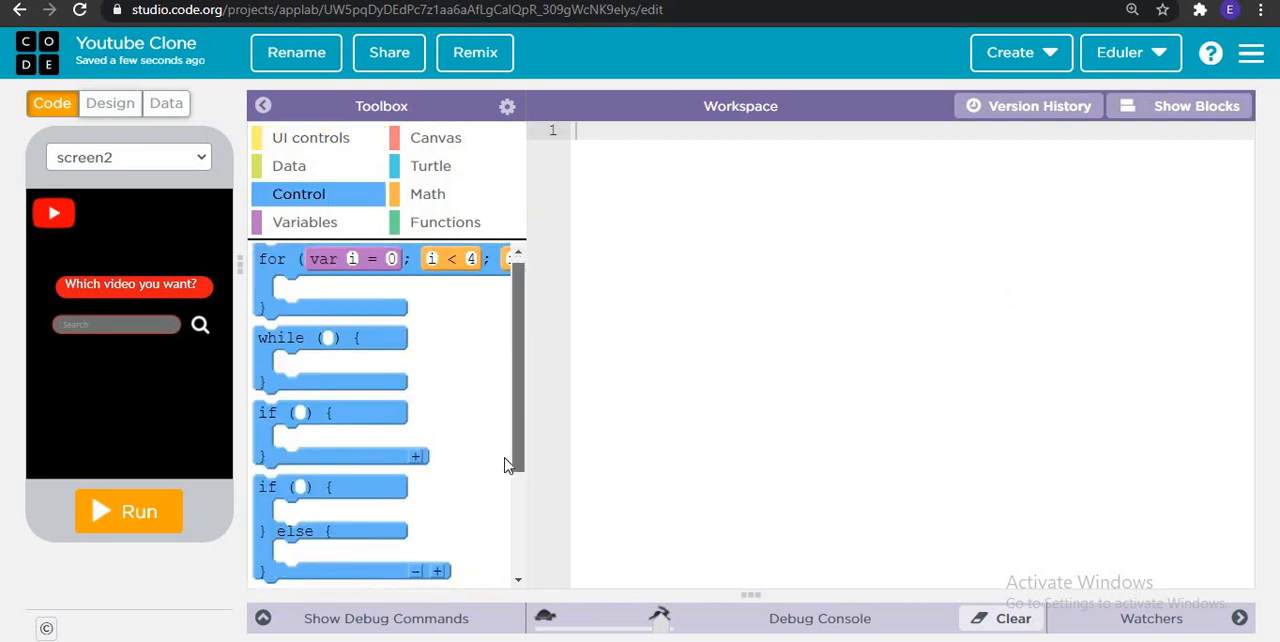
pyautogui.click(1194, 106)
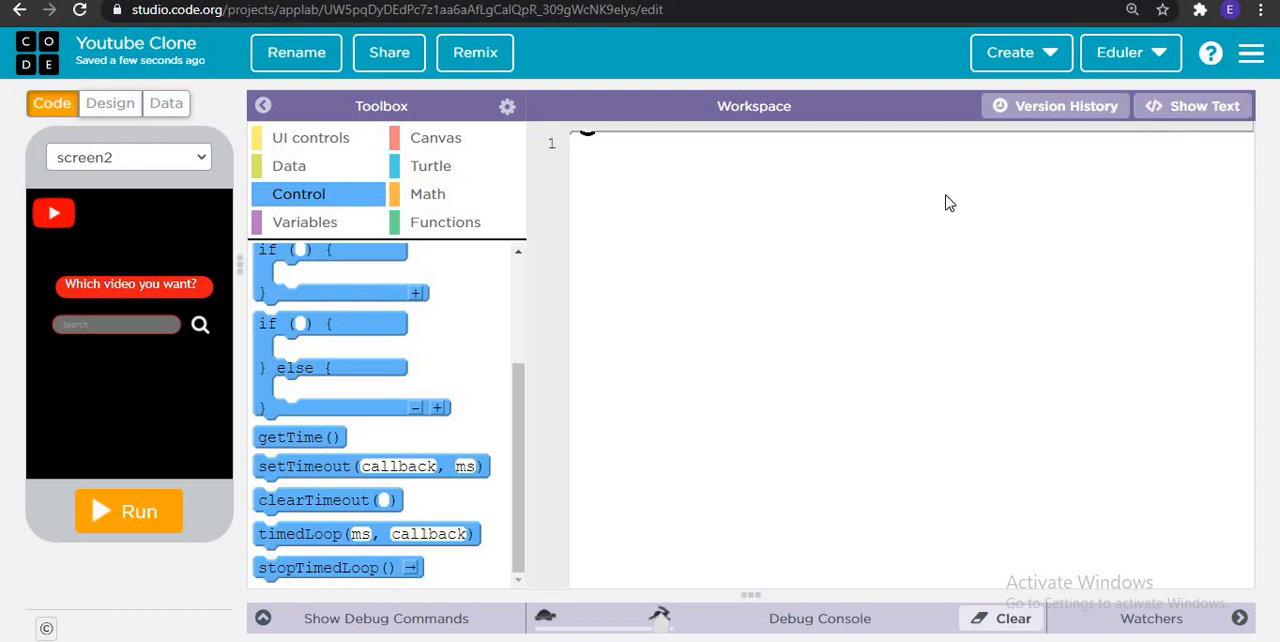
pyautogui.moveTo(520, 300)
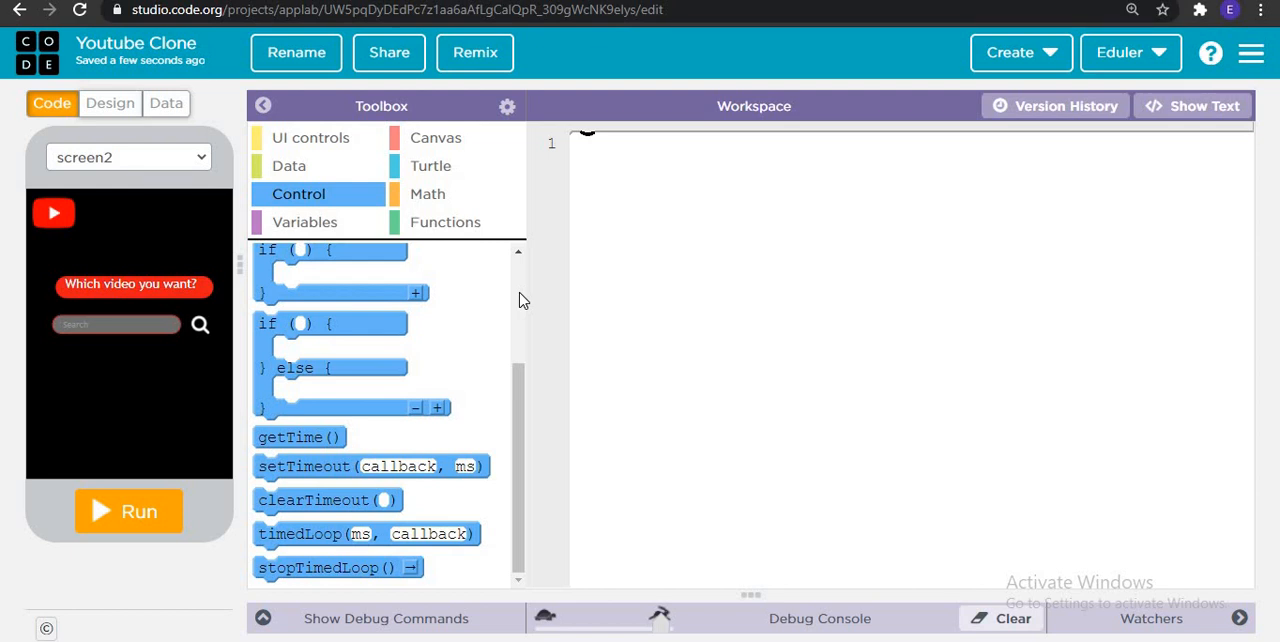
pyautogui.moveTo(284, 466)
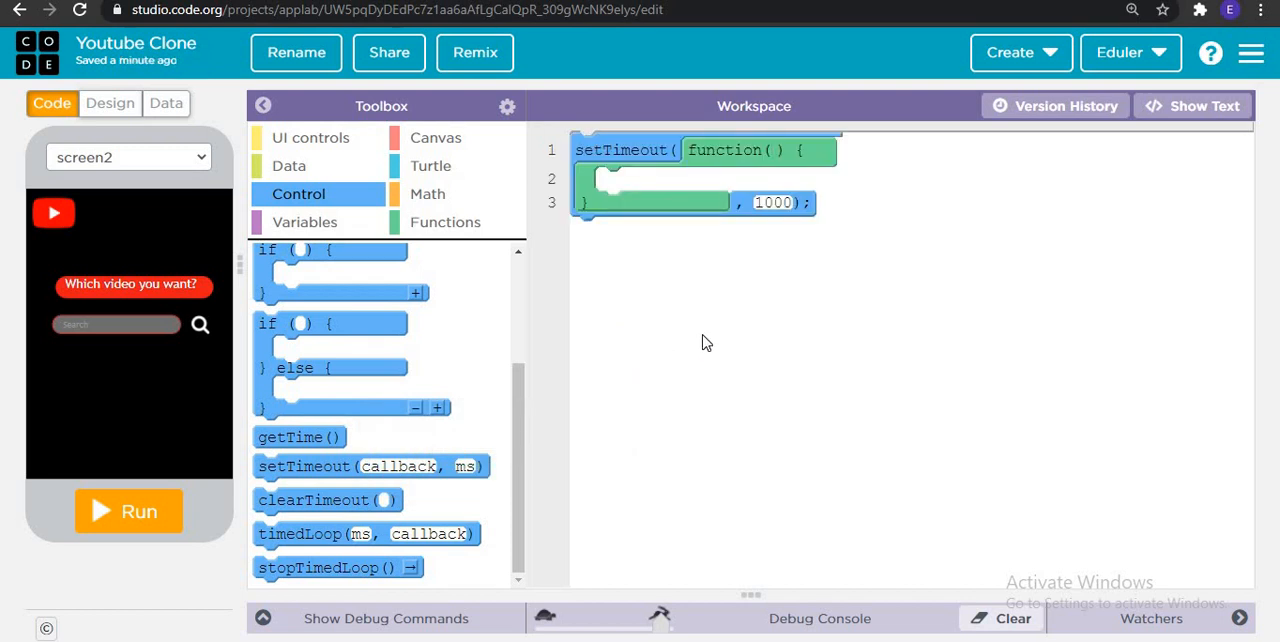
# Step: Change the timer delay to 500 ms and browse the UI controls blocks for setScreen and onEvent
pyautogui.click(772, 202)
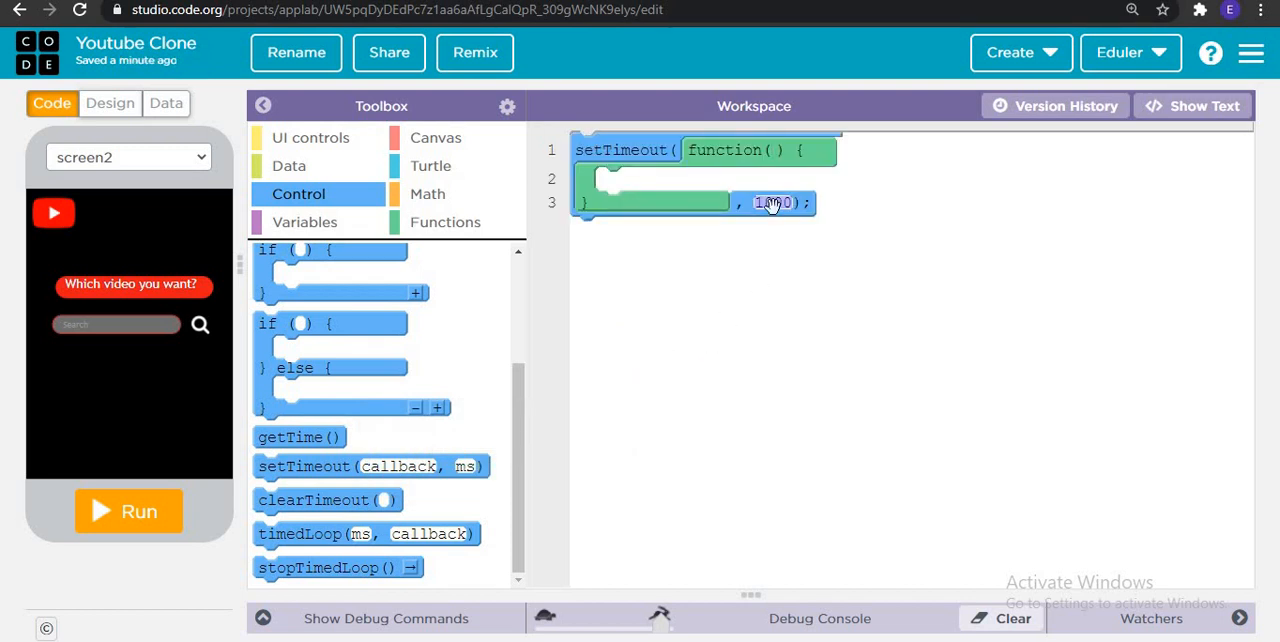
pyautogui.write('500')
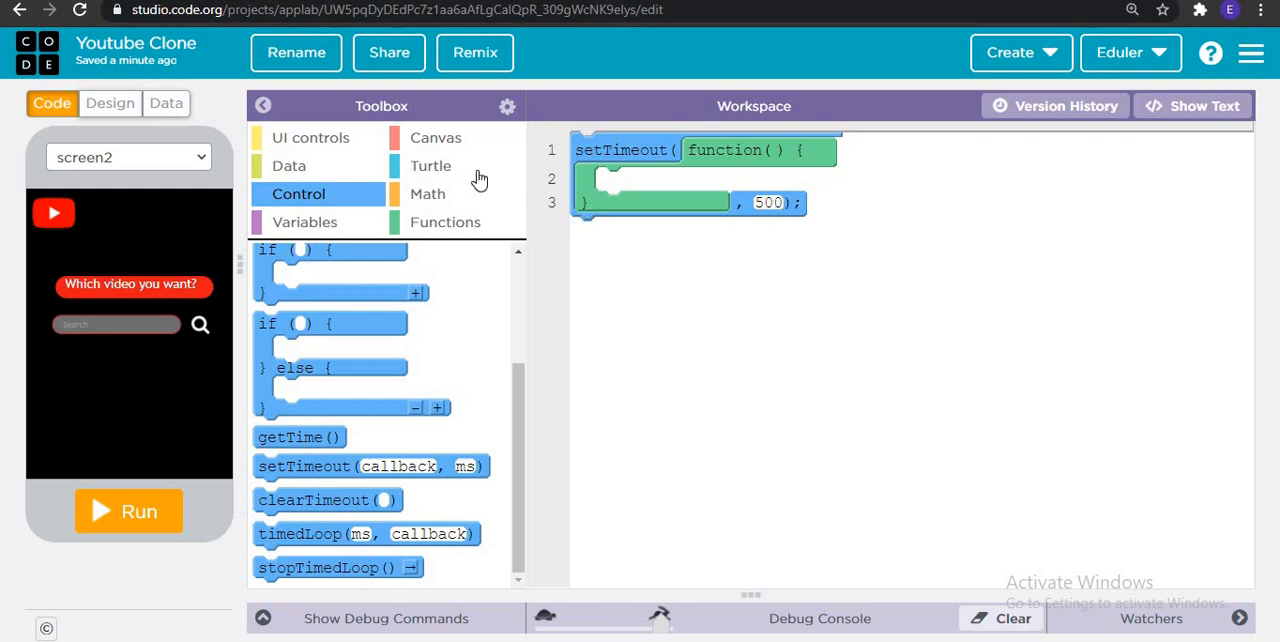
pyautogui.click(312, 136)
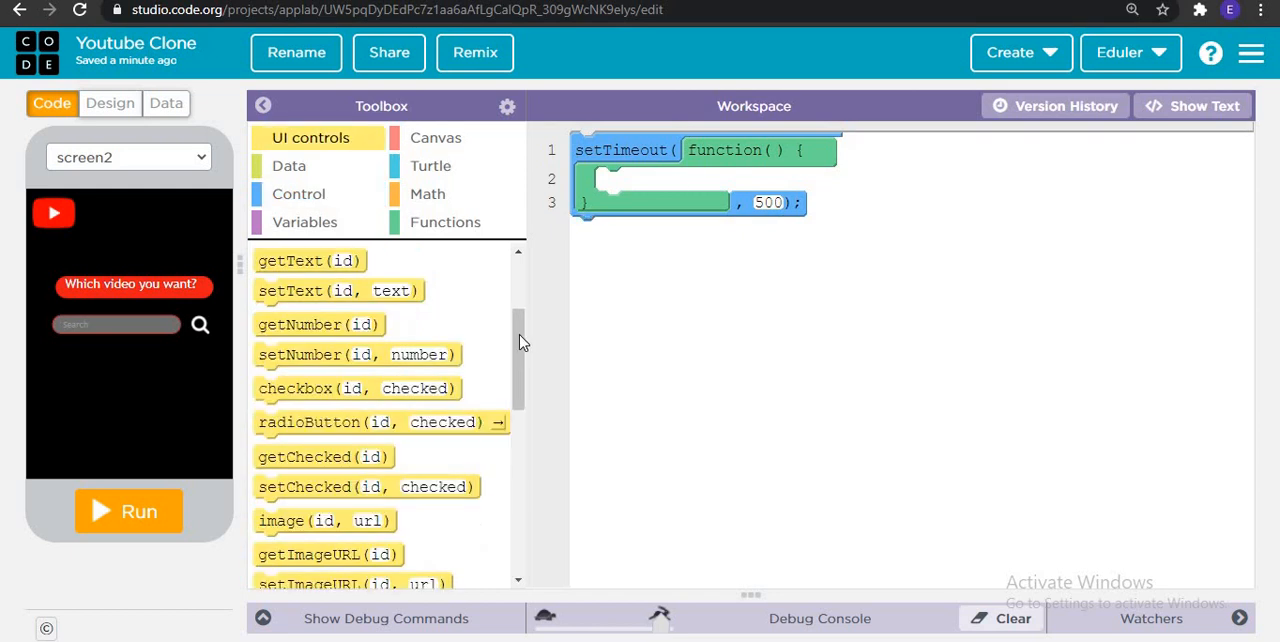
pyautogui.scroll(-3)
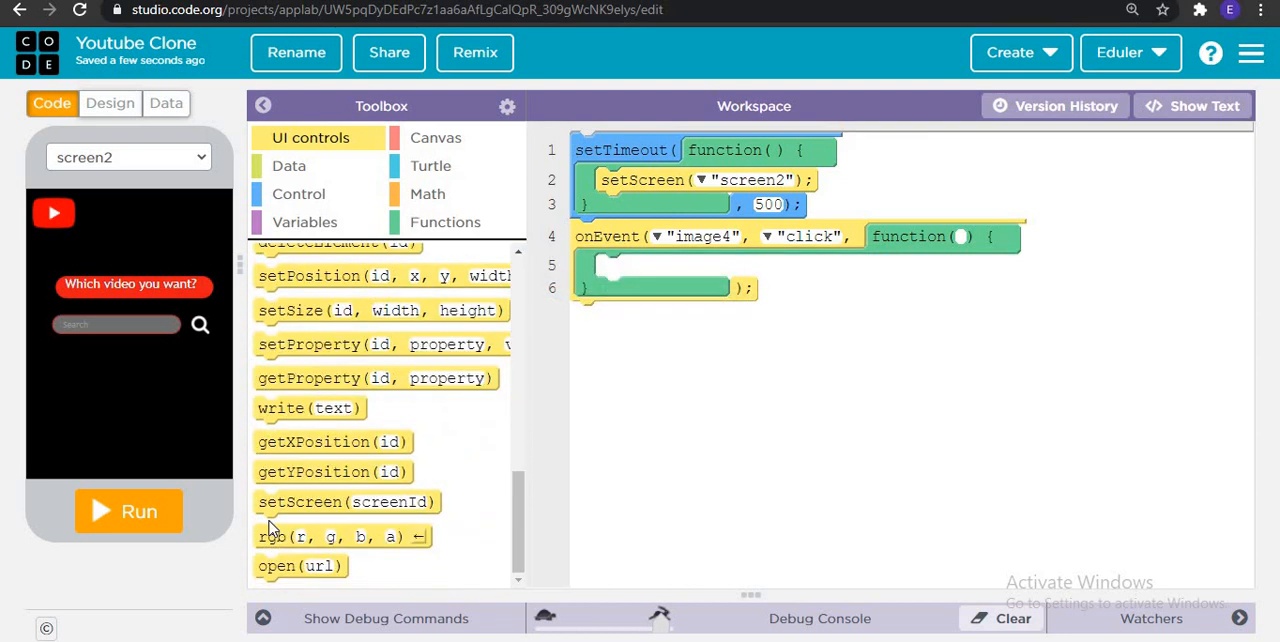
# Step: Make the image4 handler open the YouTube results URL joined with getText of the search box
pyautogui.moveTo(300, 564); pyautogui.dragTo(656, 266)
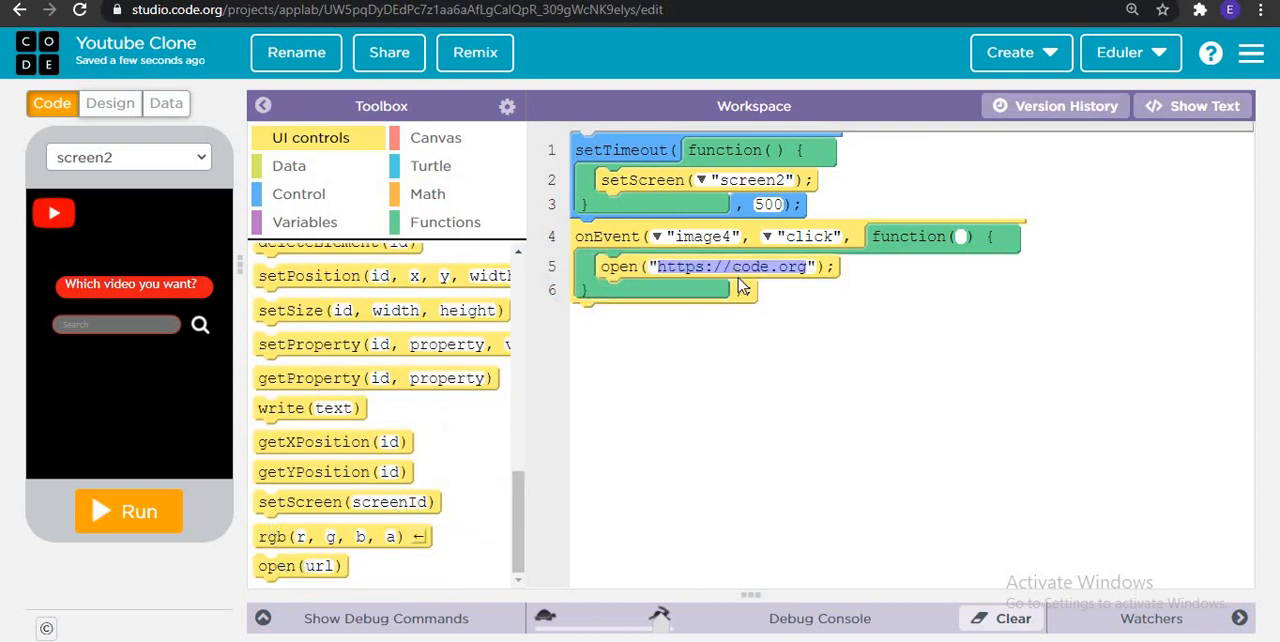
pyautogui.click(742, 266)
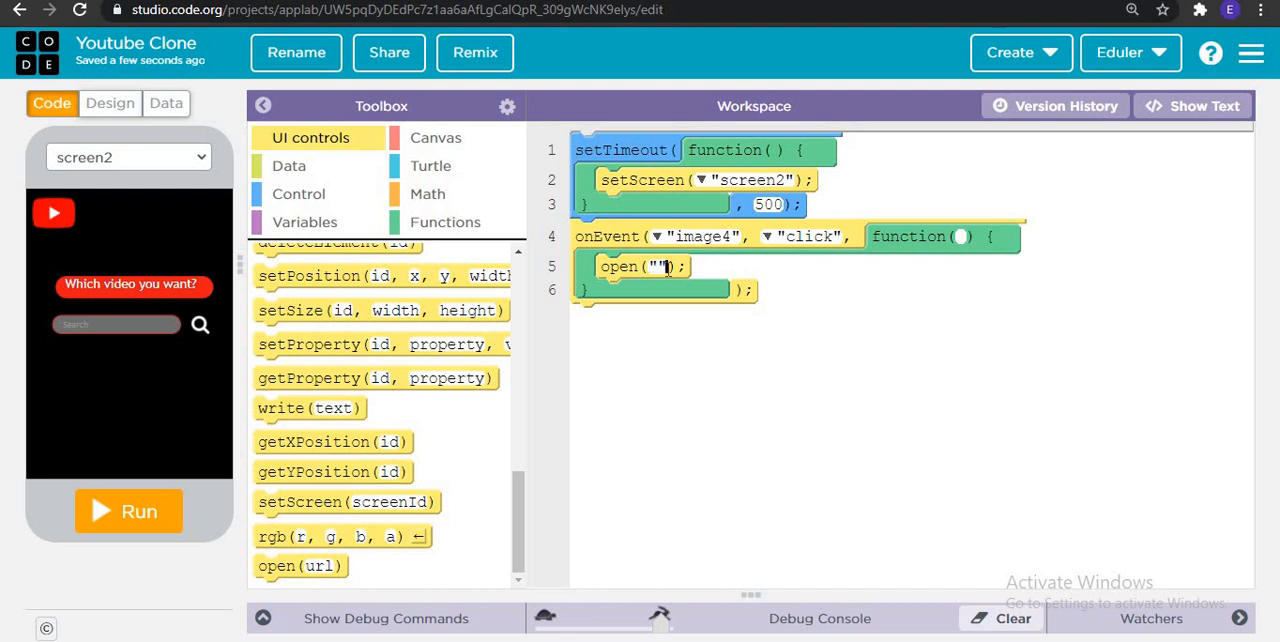
pyautogui.write('+')
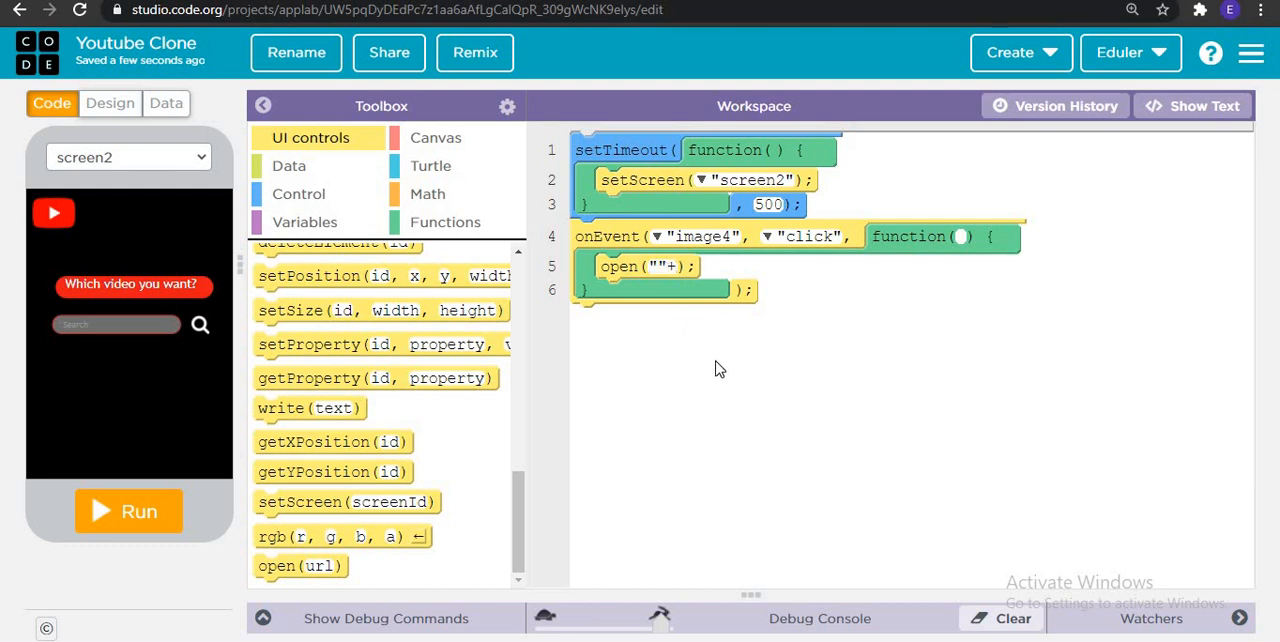
pyautogui.write('g')
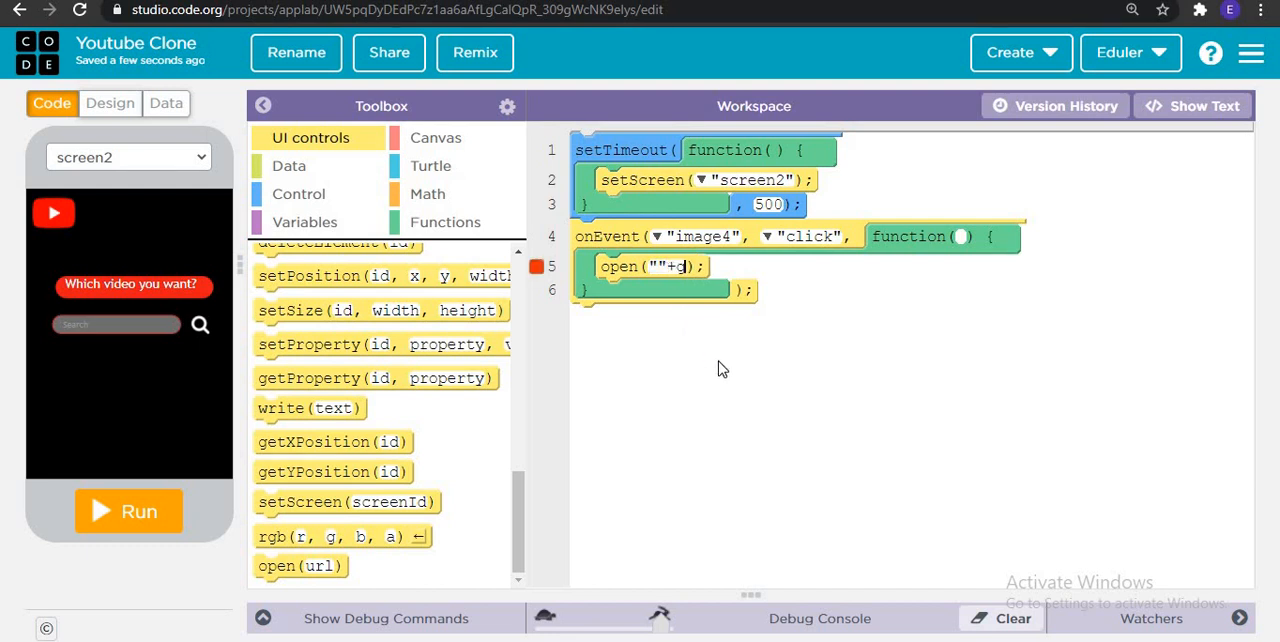
pyautogui.write('etText("text_')
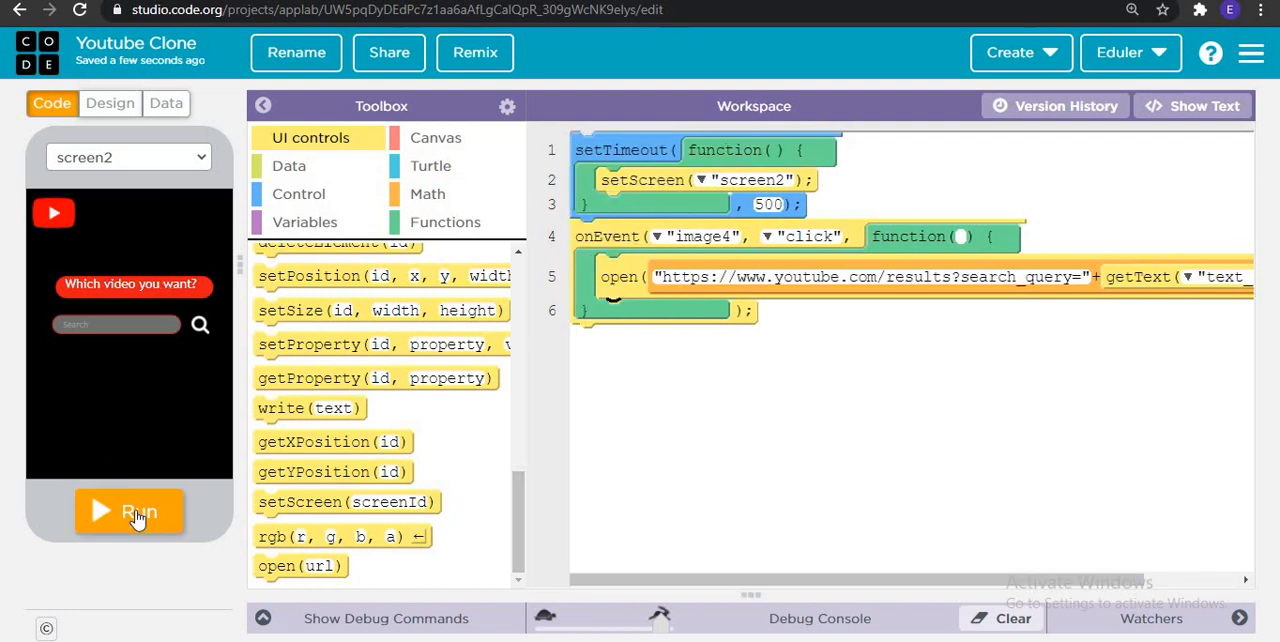
# Step: Run the app and enter 'instag...' into screen2's search box
pyautogui.click(128, 512)
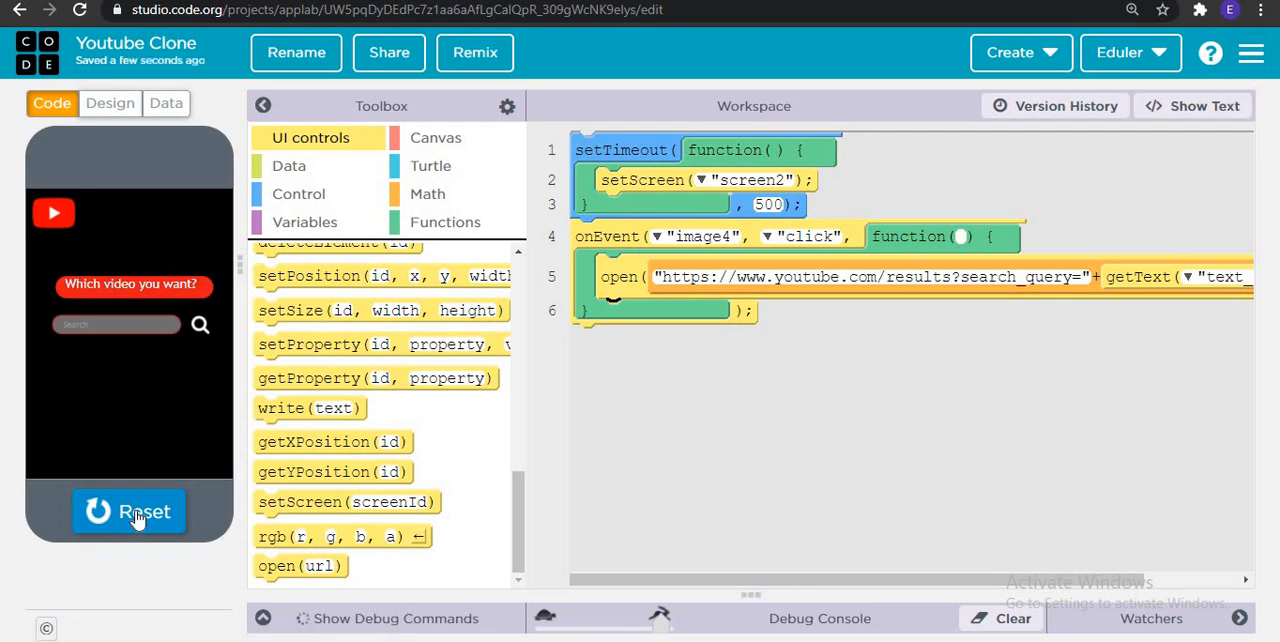
pyautogui.click(116, 324)
pyautogui.write('eduler')
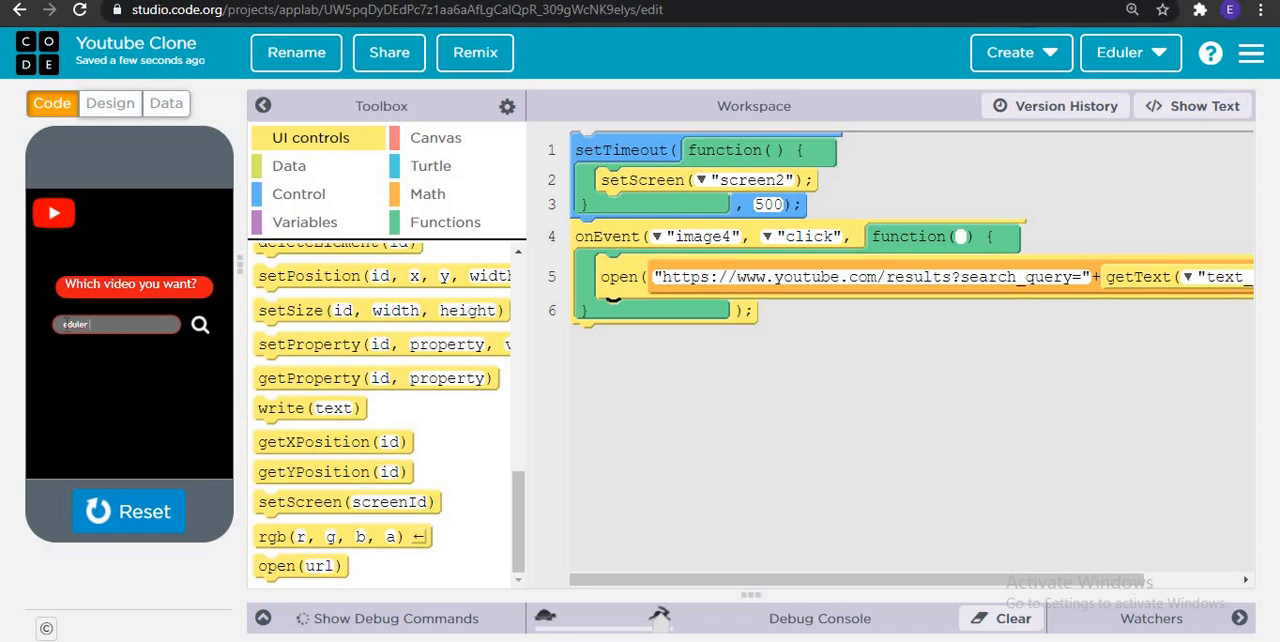
pyautogui.write('instag')
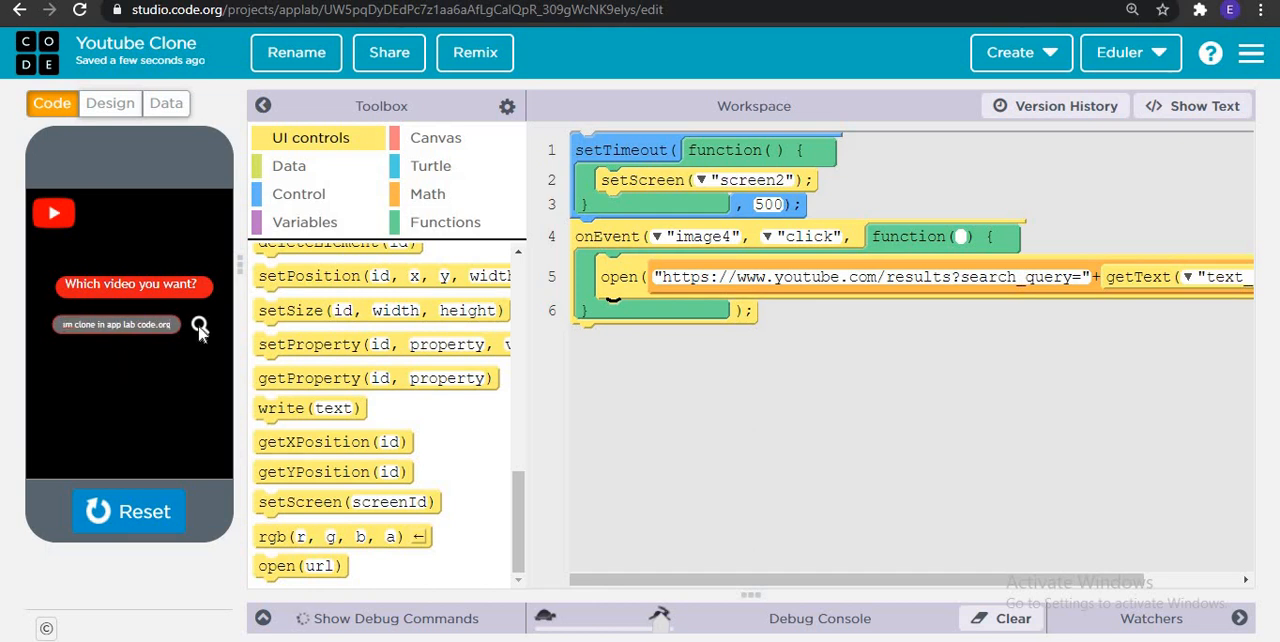
# Step: Submit the search, continue to YouTube's results, and start one of the videos
pyautogui.click(200, 324)
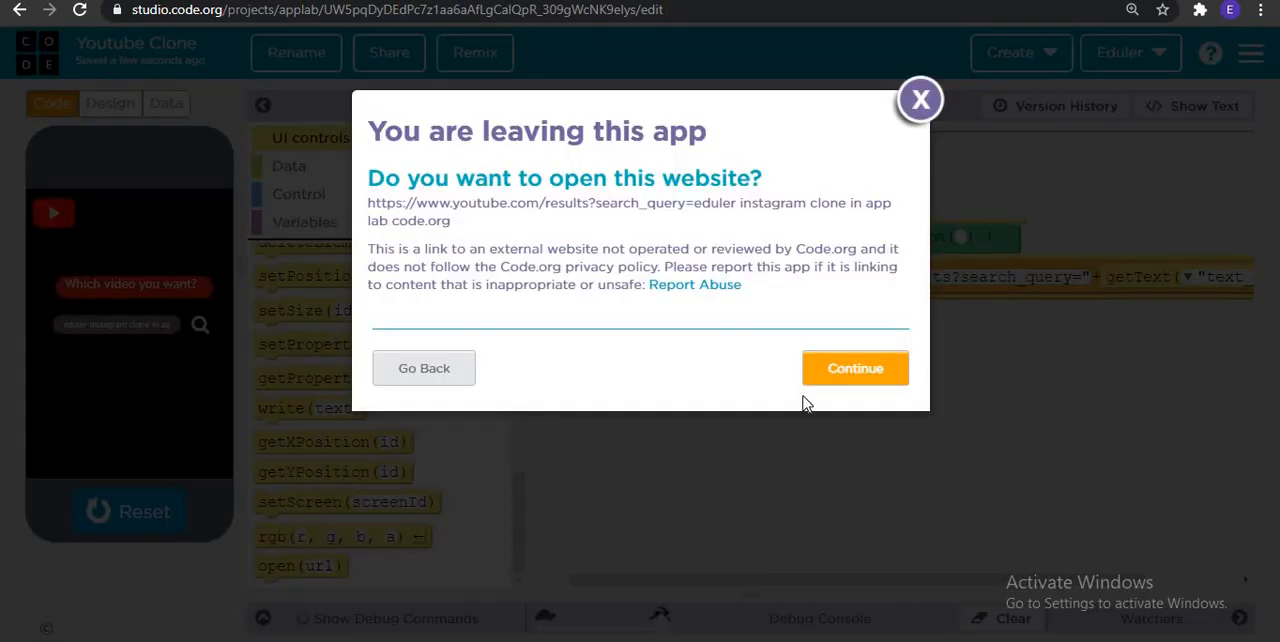
pyautogui.click(856, 368)
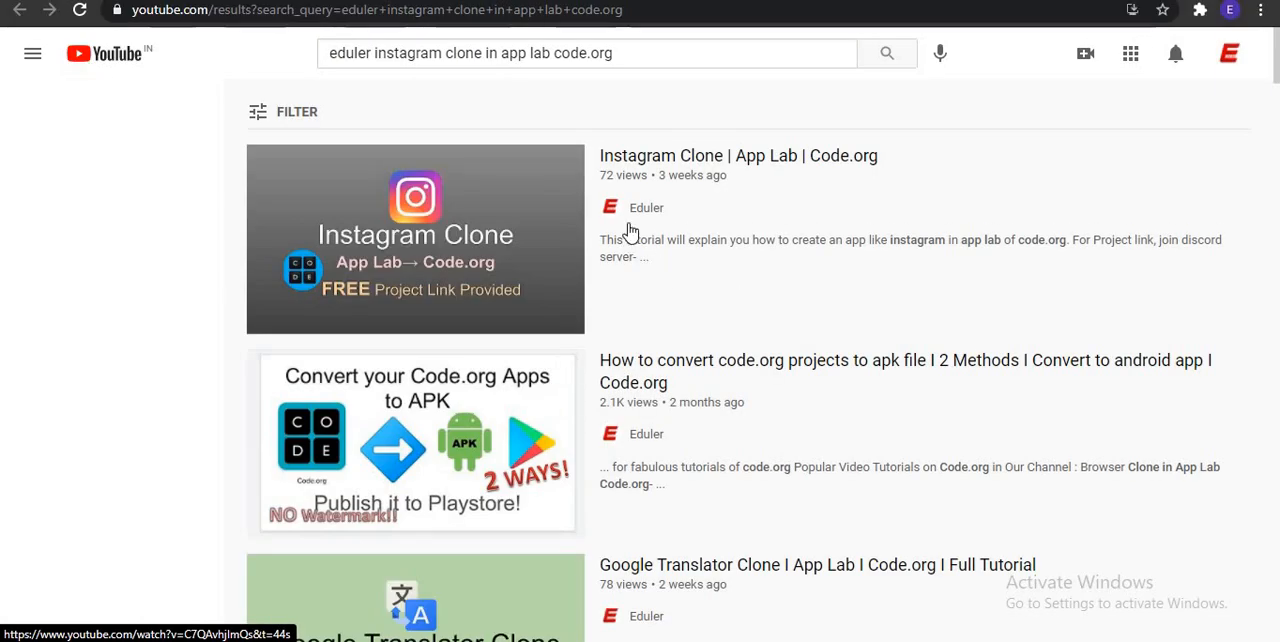
pyautogui.click(416, 240)
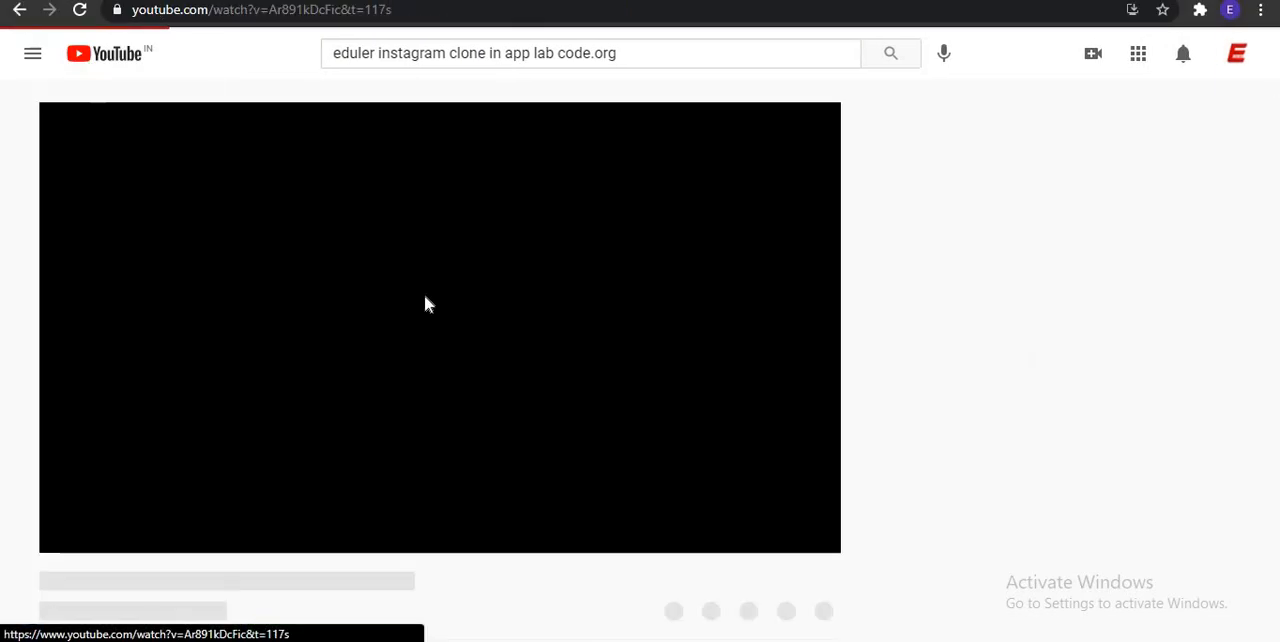